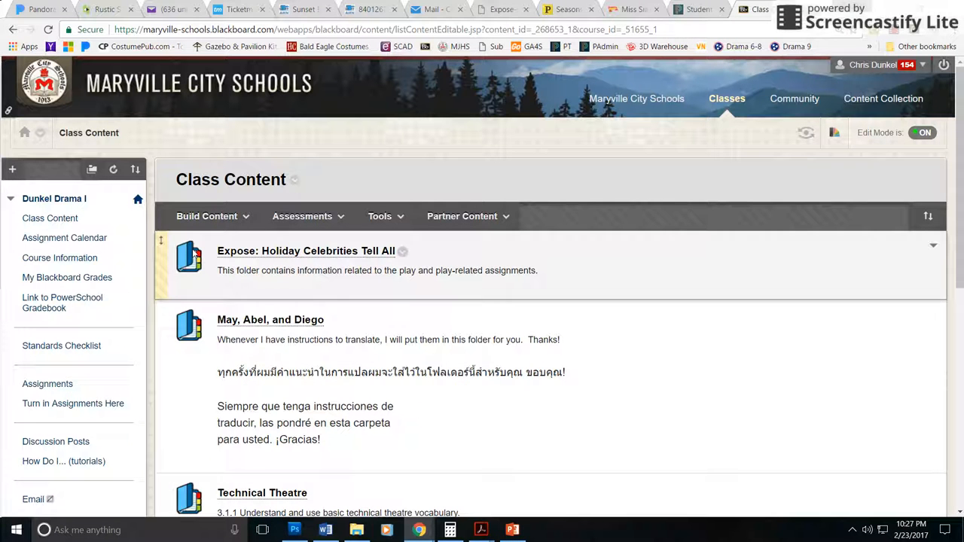
mouse_move(350, 258)
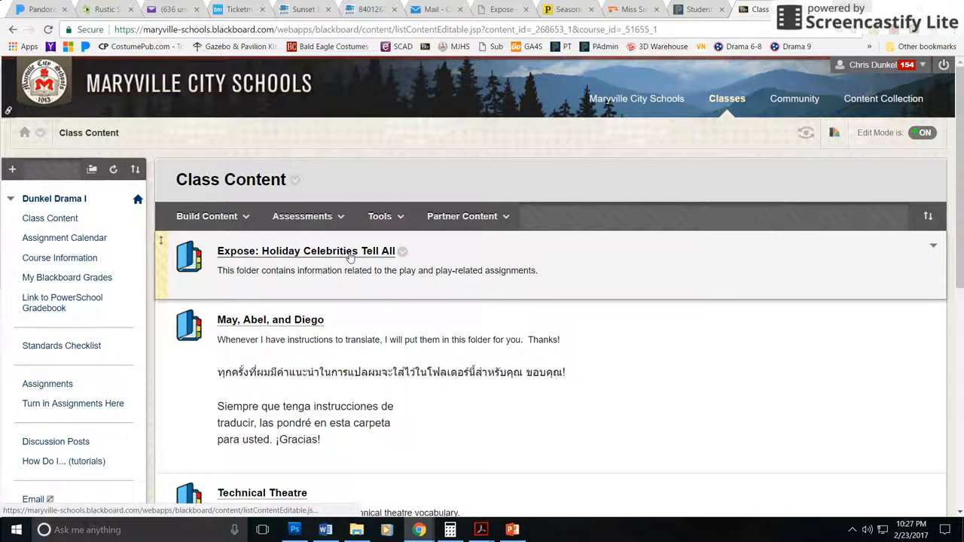
Navigate into the Expose: Holiday Celebrities Tell All folder and then the Playbill Assignment folder
click(306, 250)
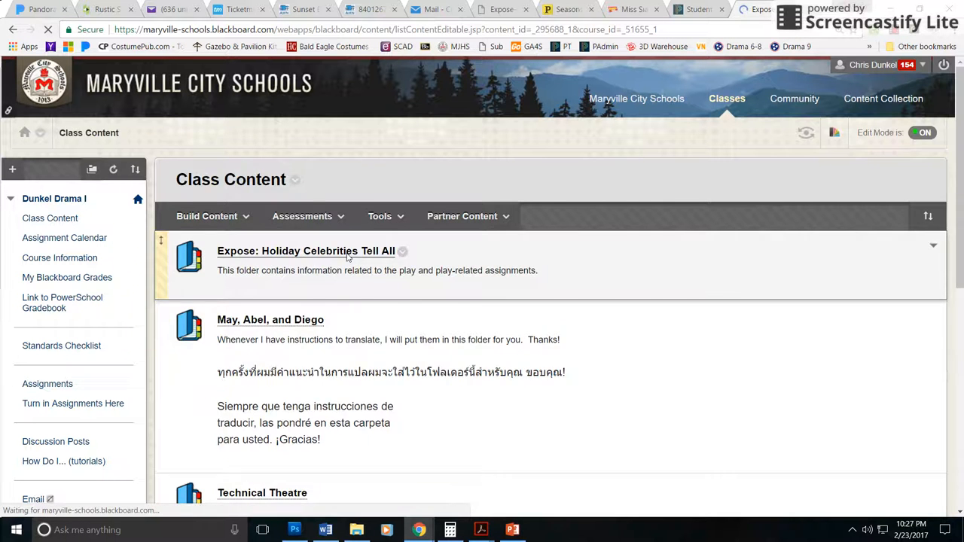
click(305, 251)
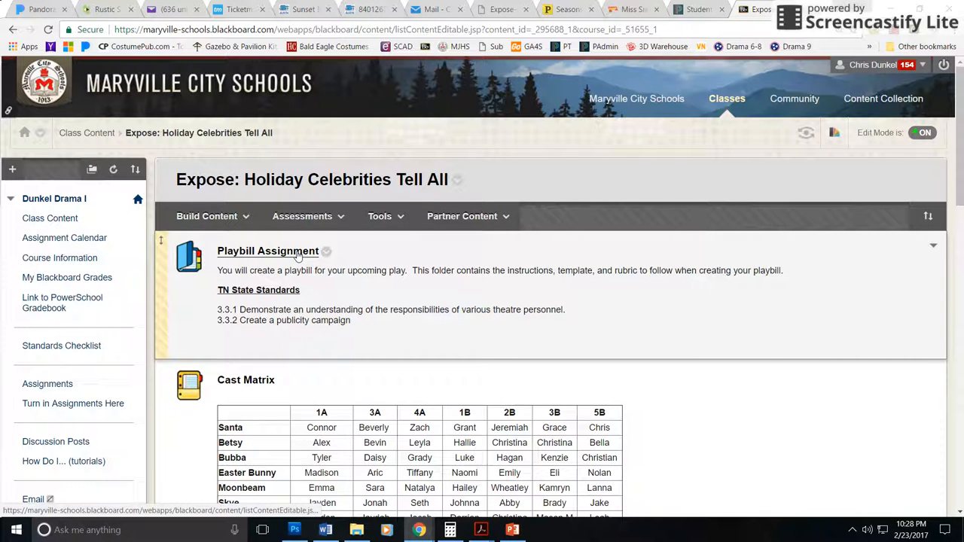
click(268, 251)
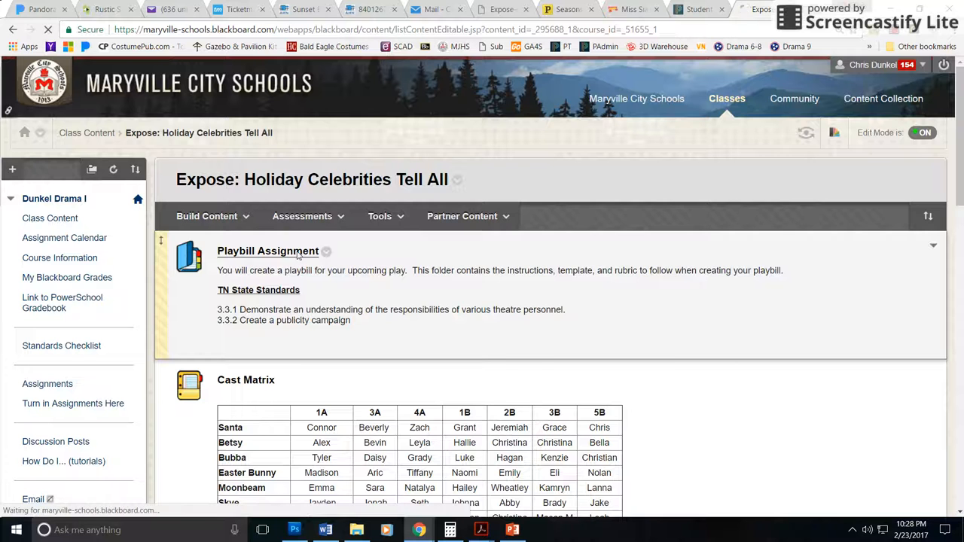
click(267, 251)
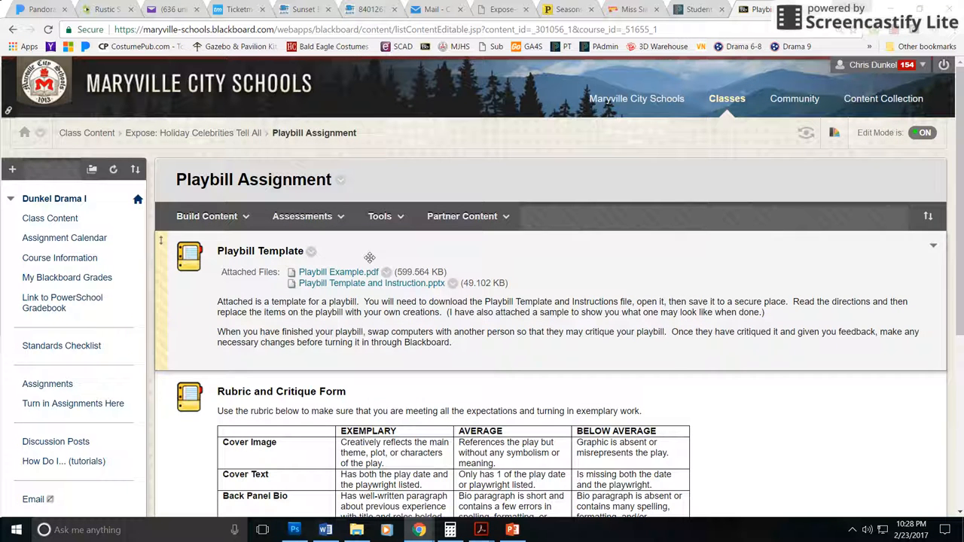
mouse_move(337, 272)
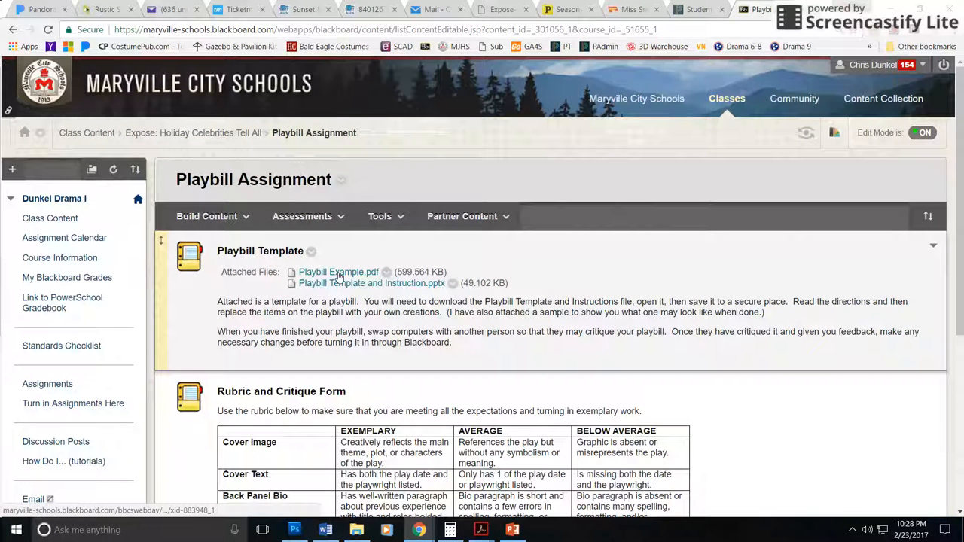
View the Playbill Example PDF attachment in its own Chrome tab
click(338, 272)
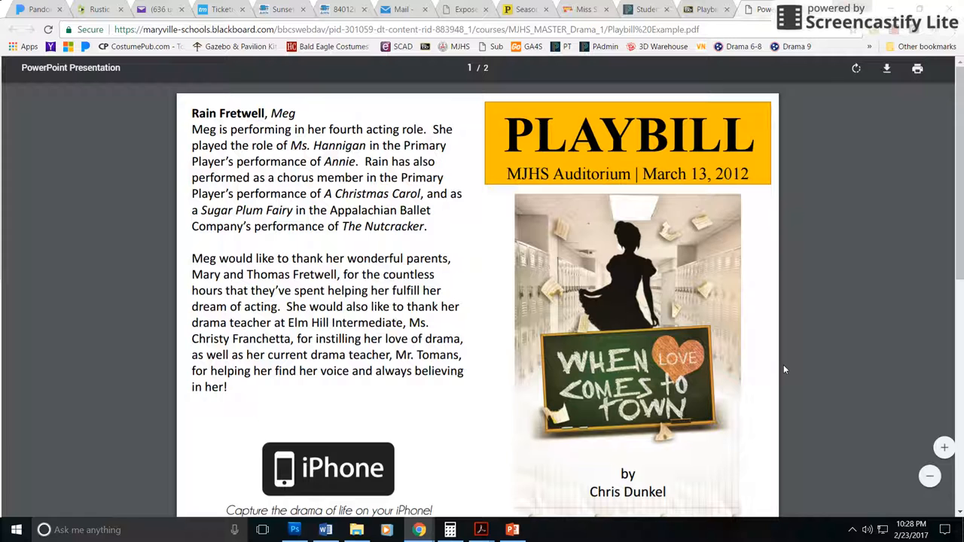
scroll(down, 3)
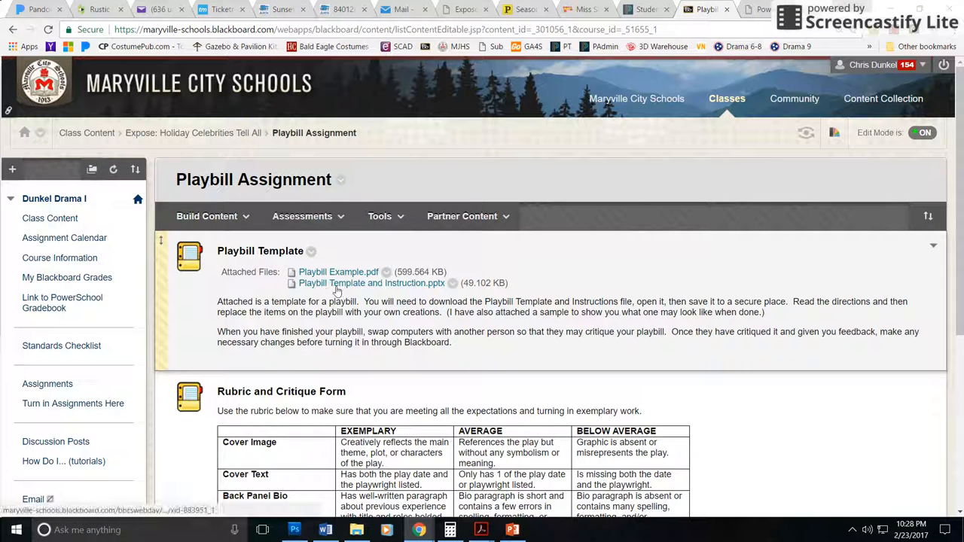
mouse_move(408, 289)
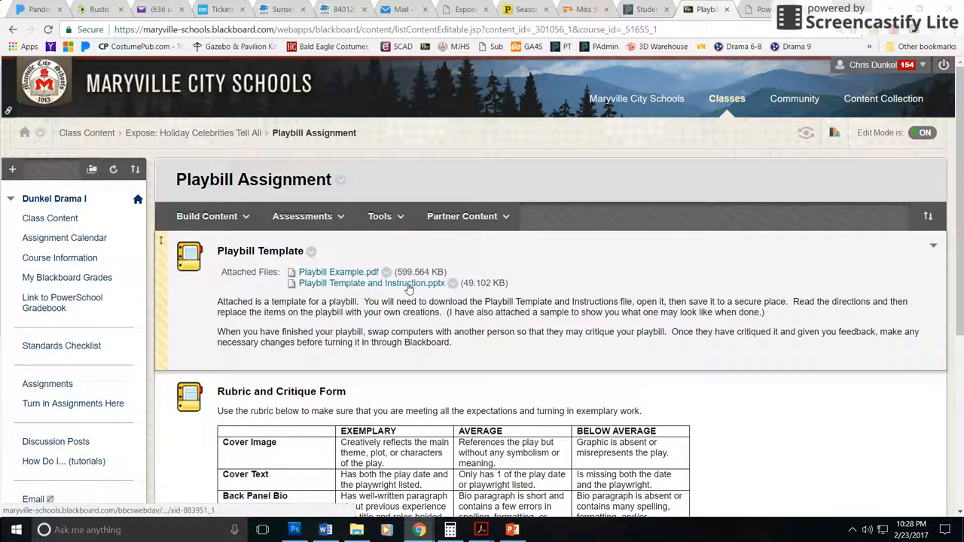
mouse_move(226, 392)
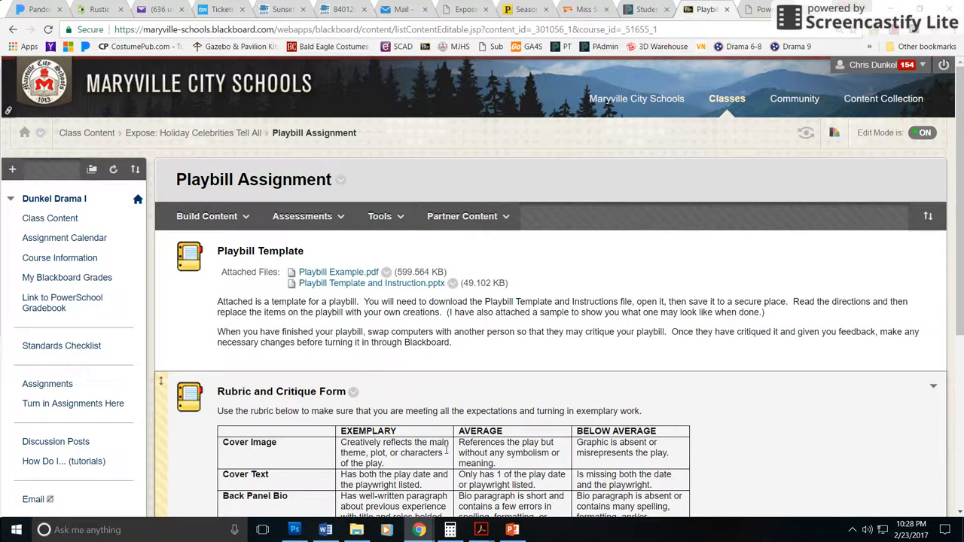
Load the Playbill Template and Instruction .pptx and review slide 2, then slide 1
click(372, 284)
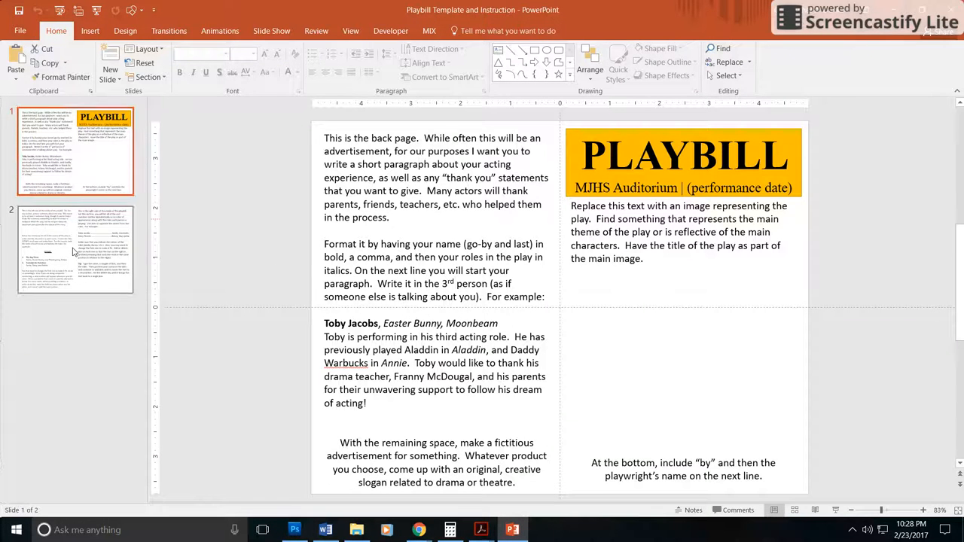
click(75, 250)
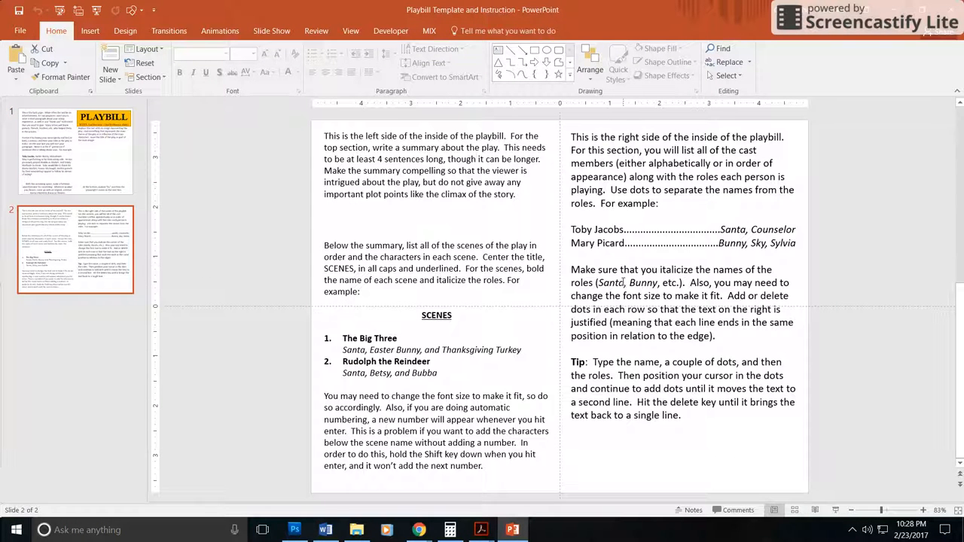
click(75, 151)
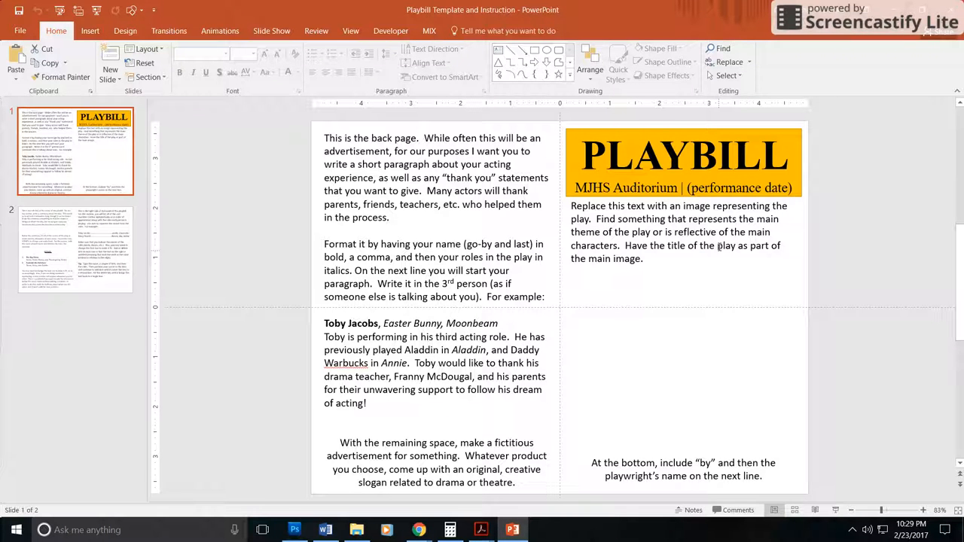
Select the cover instruction text on slide 1 and show the Insert ribbon options
click(683, 233)
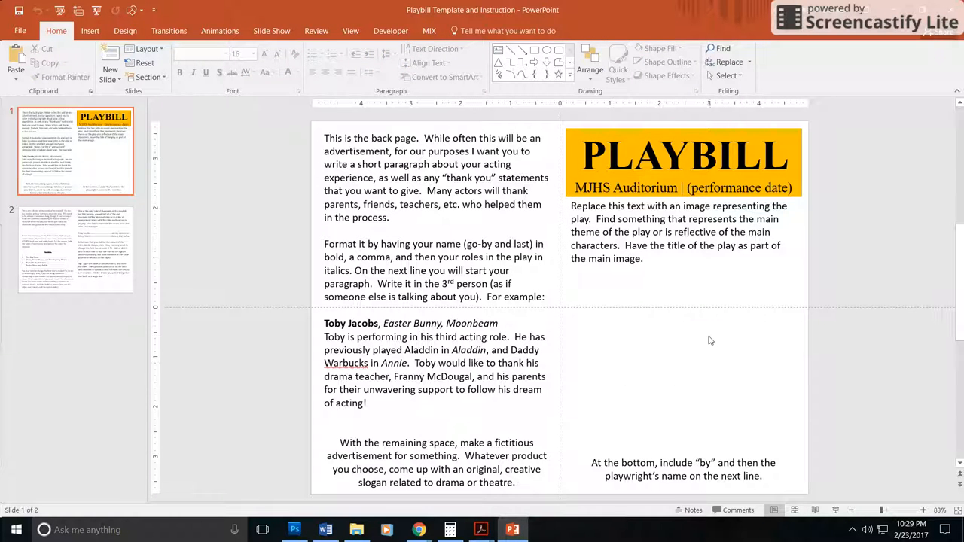
mouse_move(704, 333)
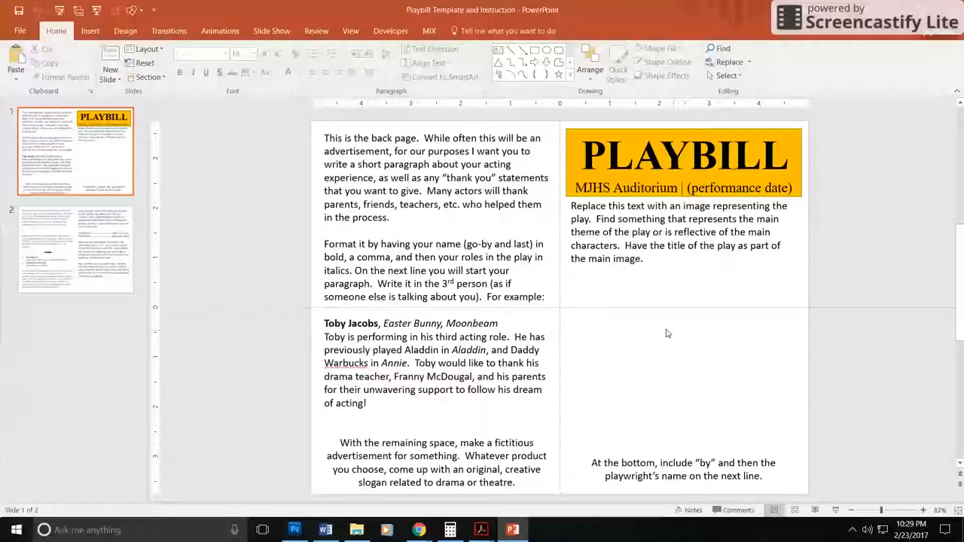
click(90, 30)
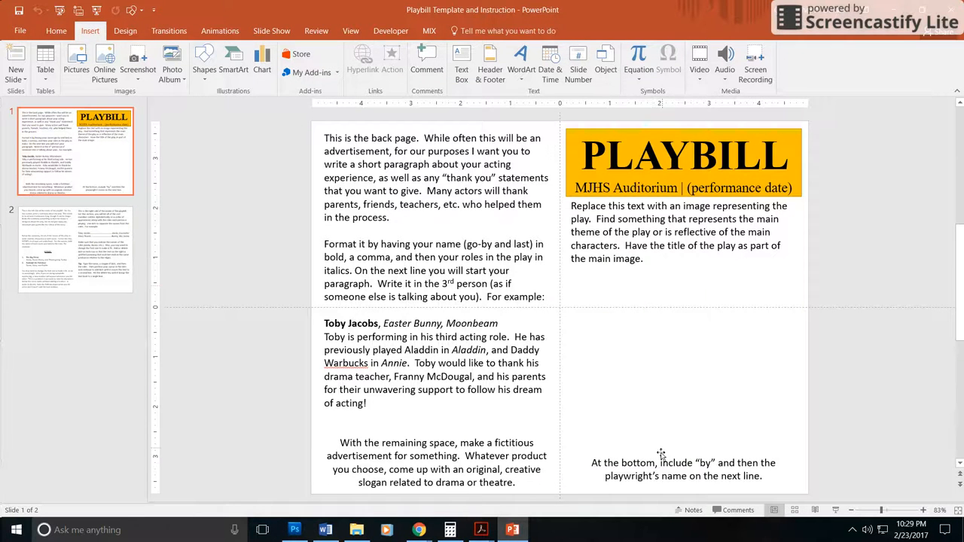
mouse_move(672, 462)
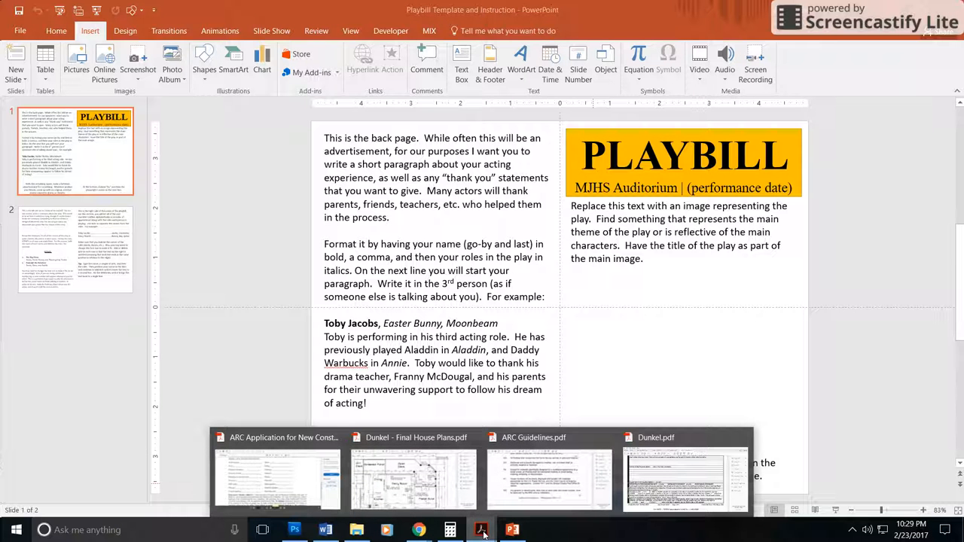
Back in Chrome, reopen Playbill Example.pdf and scroll down past the cover to the inside page
click(413, 530)
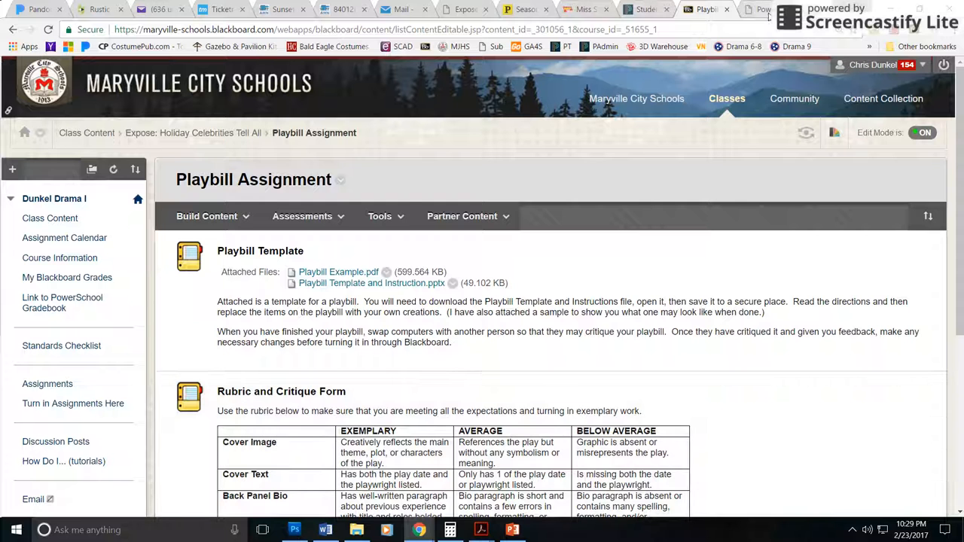
mouse_move(349, 268)
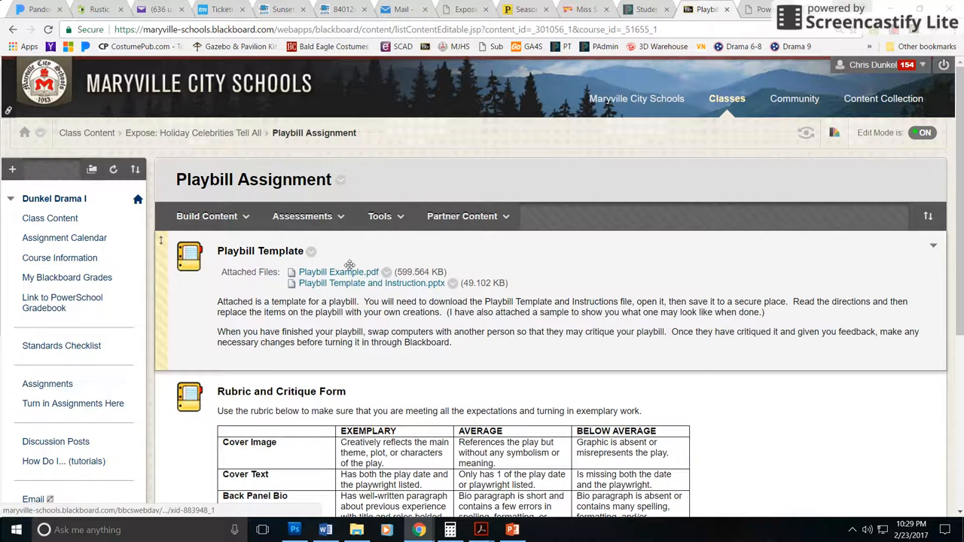
click(338, 272)
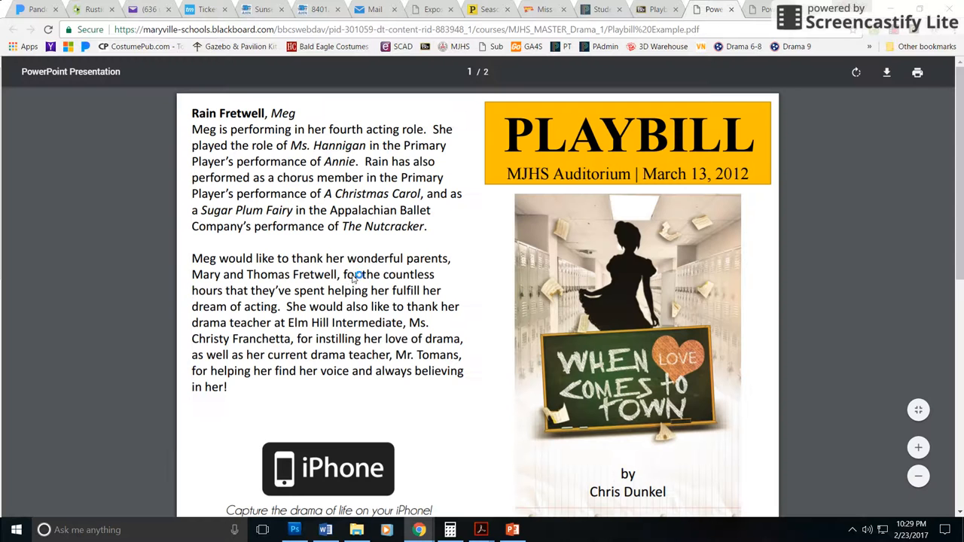
mouse_move(635, 361)
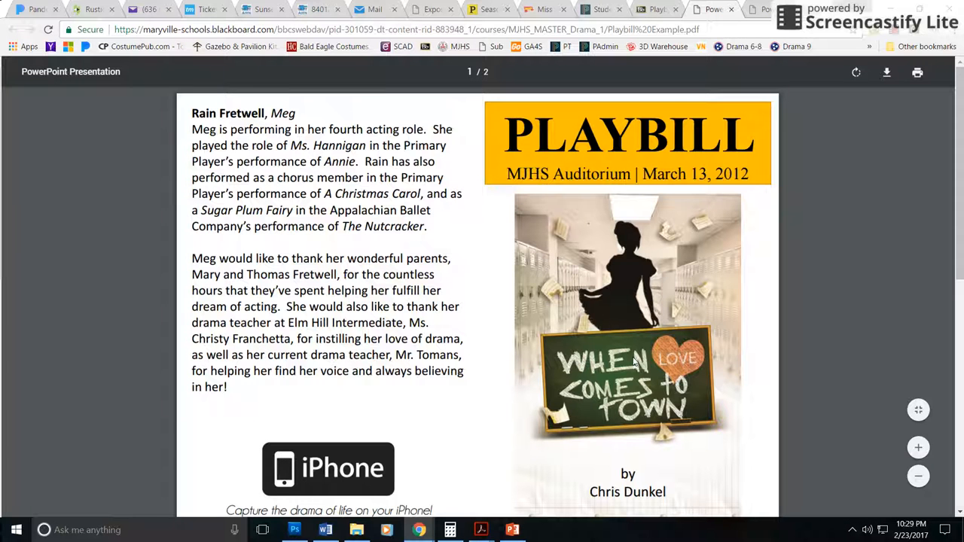
scroll(down, 3)
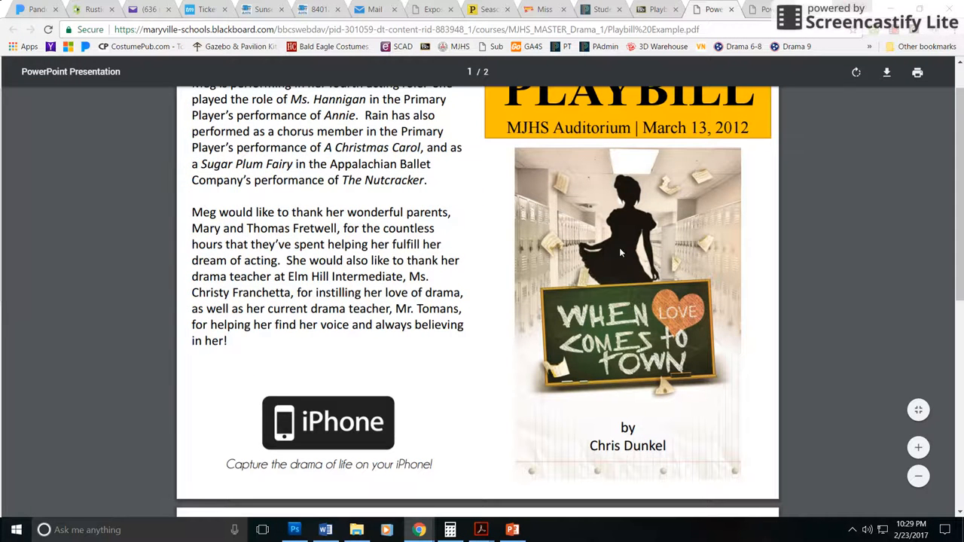
mouse_move(625, 268)
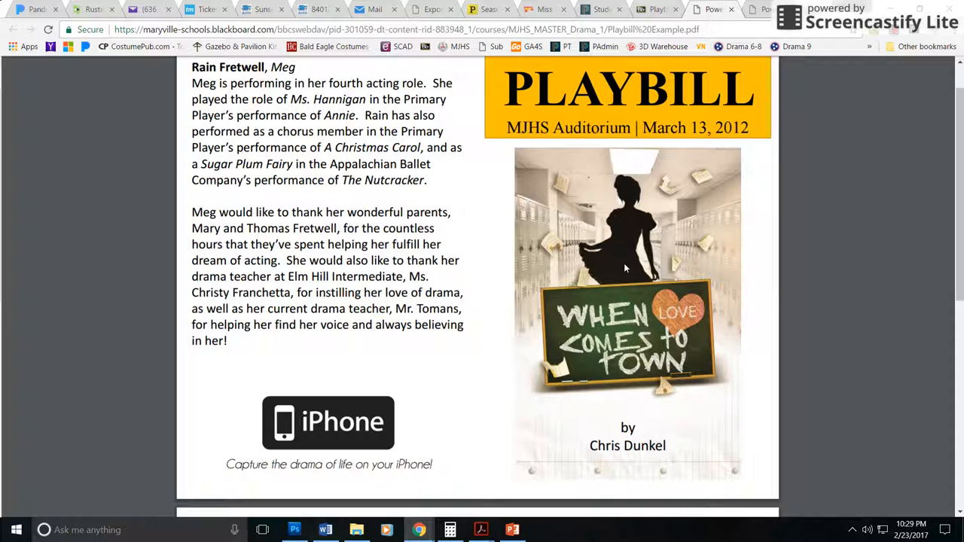
scroll(down, 3)
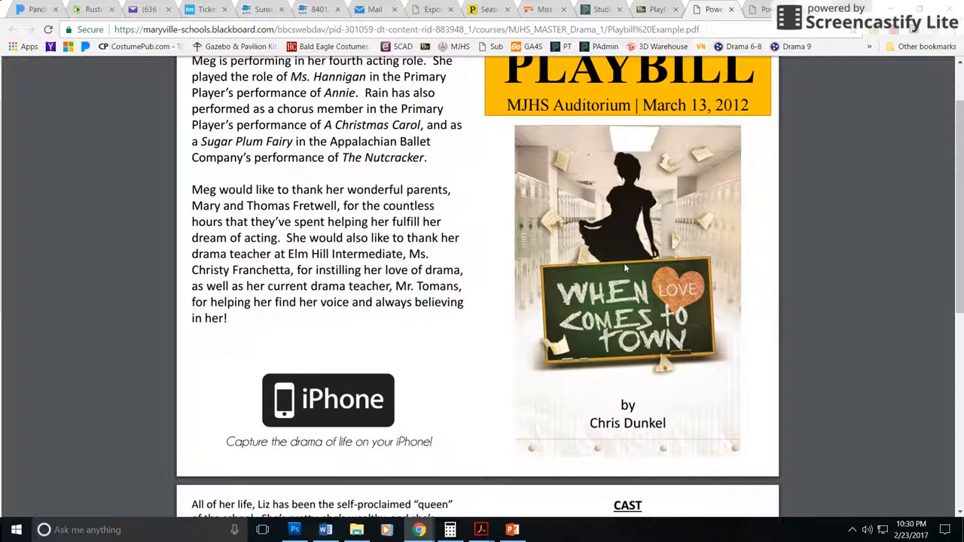
scroll(down, 3)
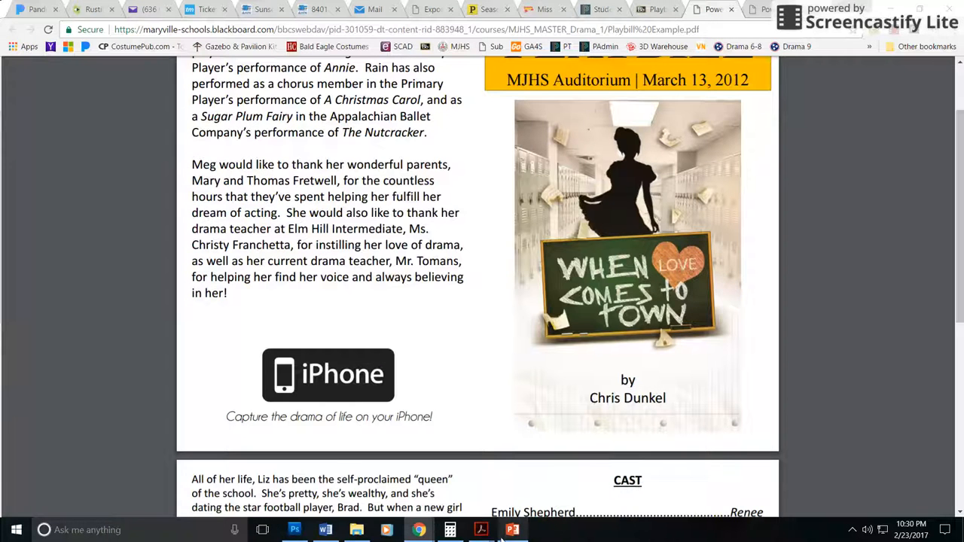
Show slide 2's scenes and cast instructions, then bring the example PDF back into view
click(509, 530)
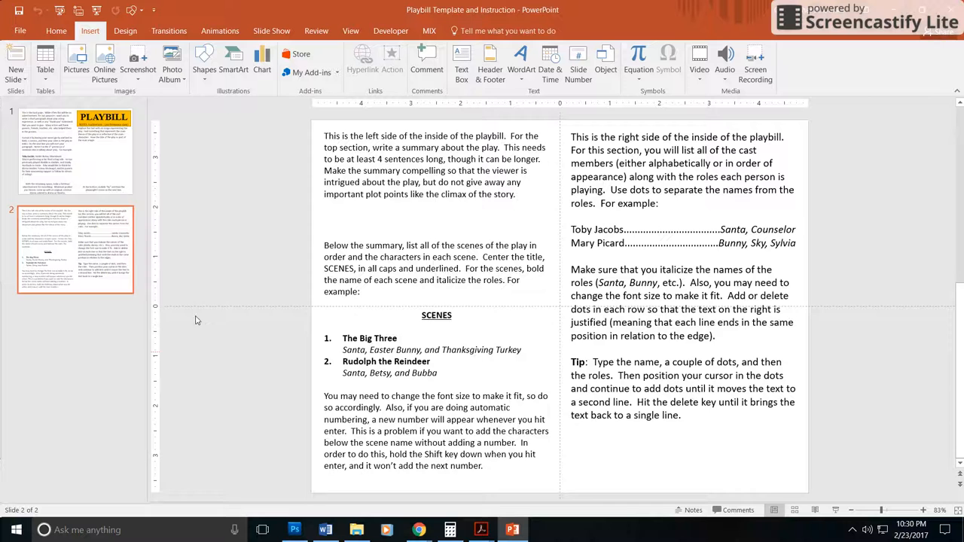
click(75, 147)
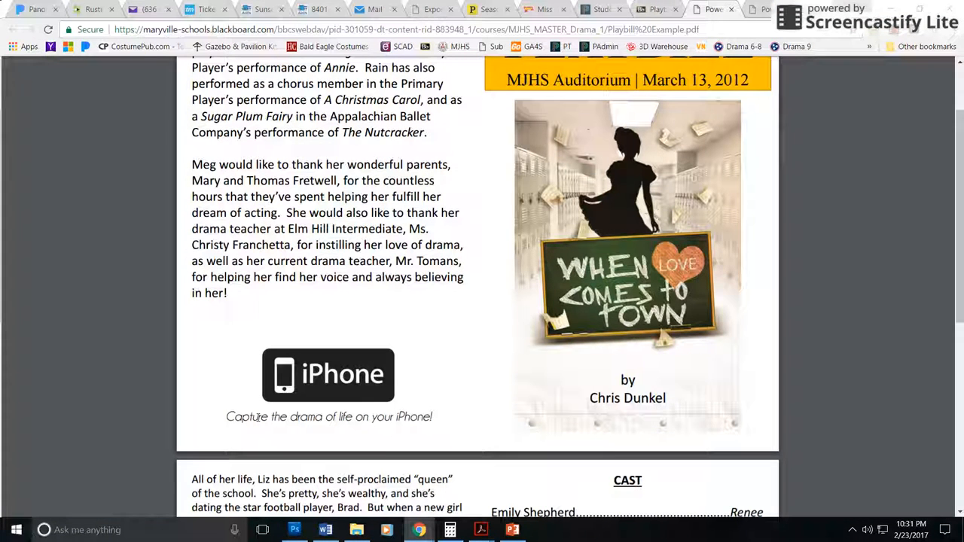
mouse_move(387, 367)
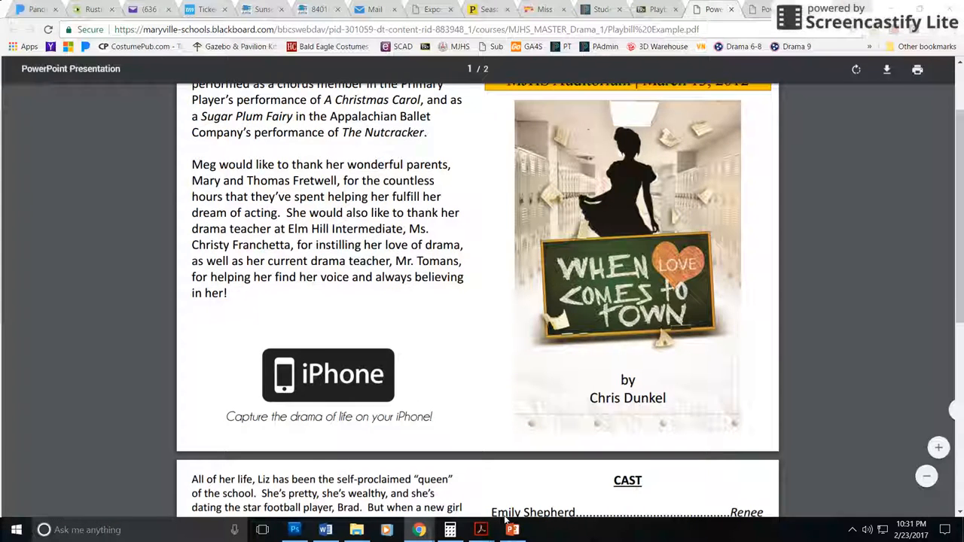
After viewing the example's back page, return to the template's slide 1 in PowerPoint
click(512, 529)
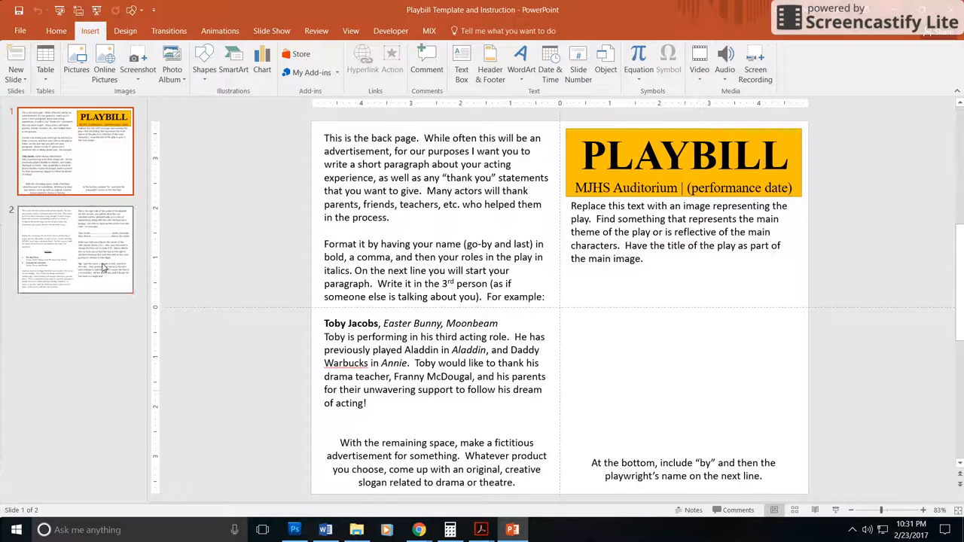
Display slide 2 of the template with the scenes and cast listing instructions
click(75, 249)
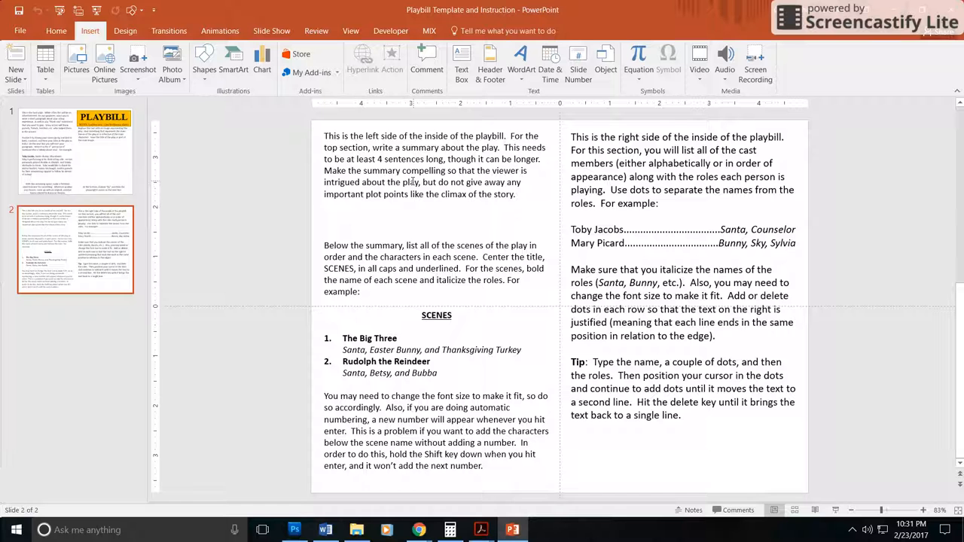
mouse_move(416, 530)
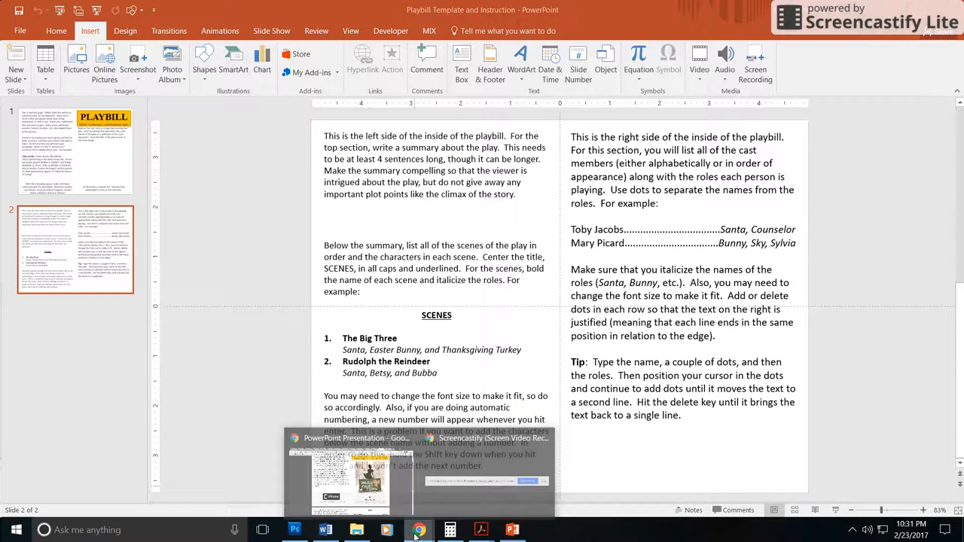
Scroll the example PDF to its numbered SCENES and dot-leader CAST page, then return to slide 2
click(418, 529)
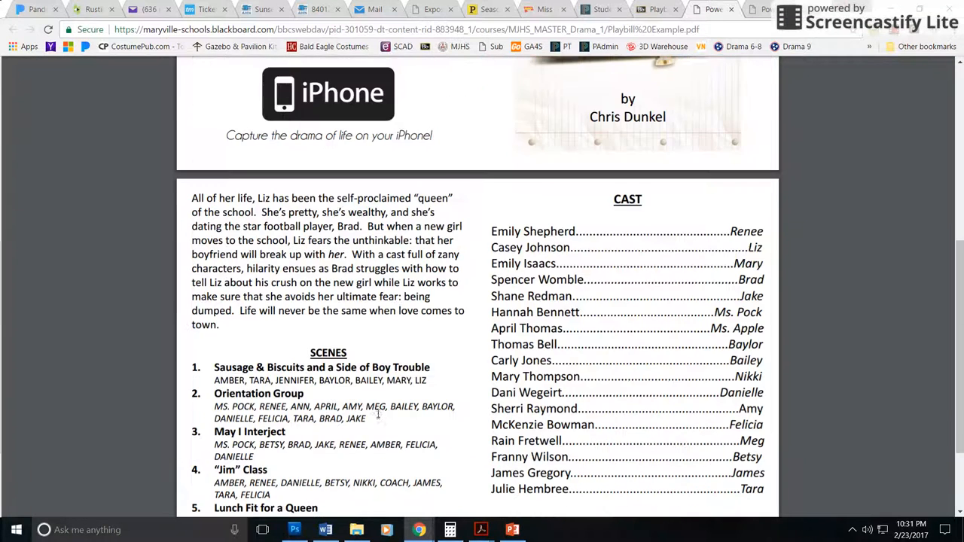
scroll(down, 3)
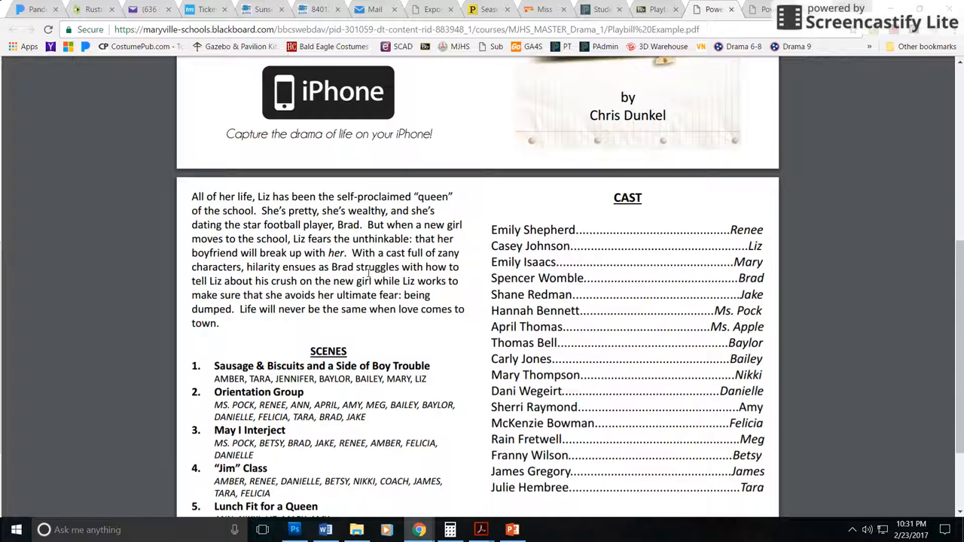
mouse_move(360, 252)
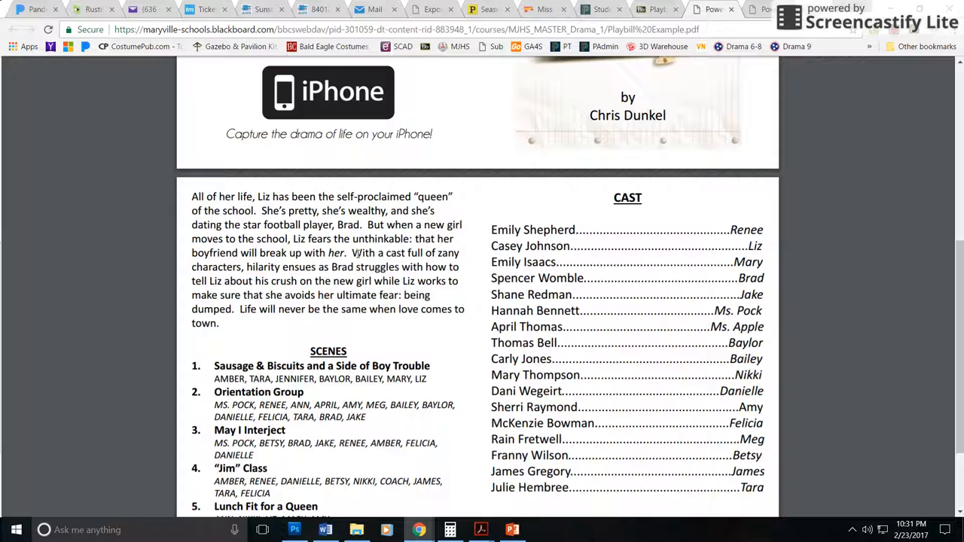
scroll(down, 3)
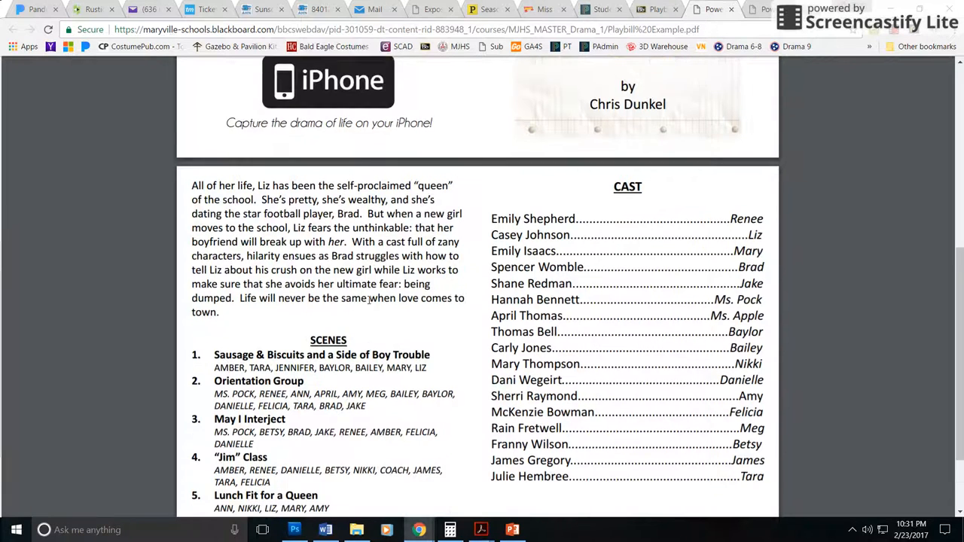
scroll(down, 3)
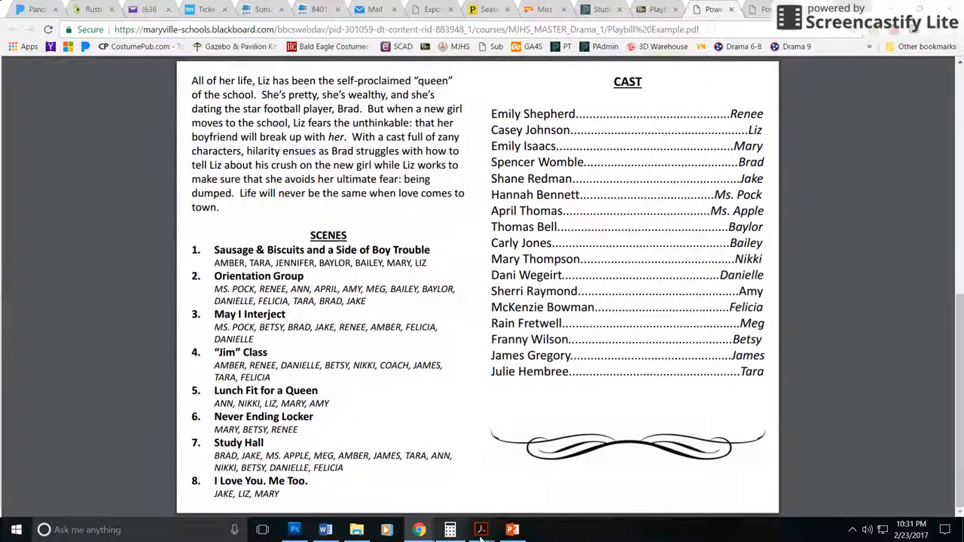
click(512, 529)
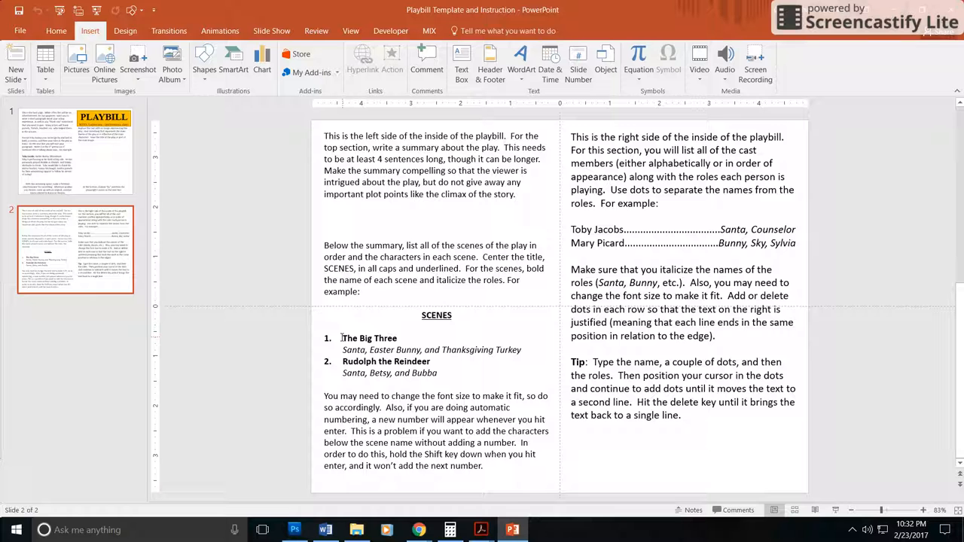
mouse_move(379, 338)
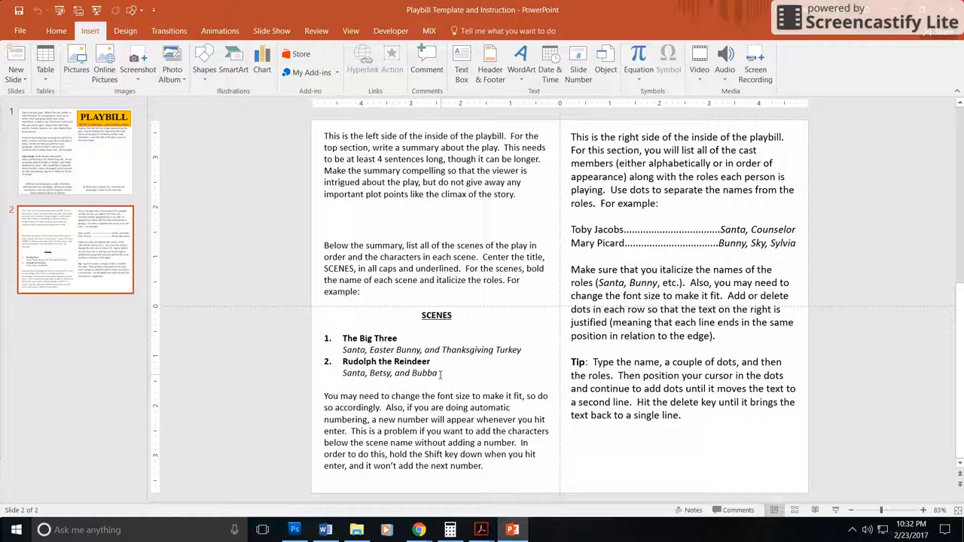
Add a bold third scene entry 'Easter Bunny and CHAPFFF' after Bubba, removing the stray number 4
click(439, 373)
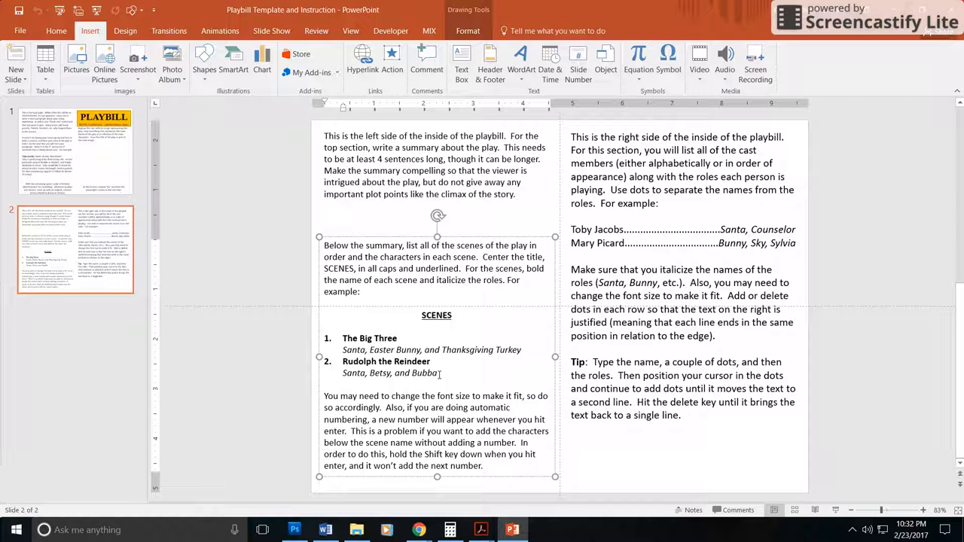
key(enter)
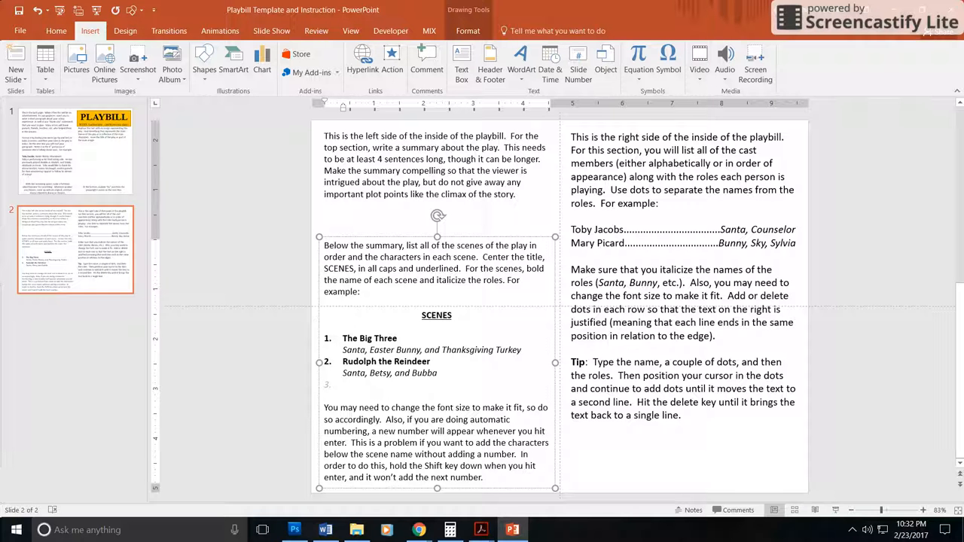
text(eAs)
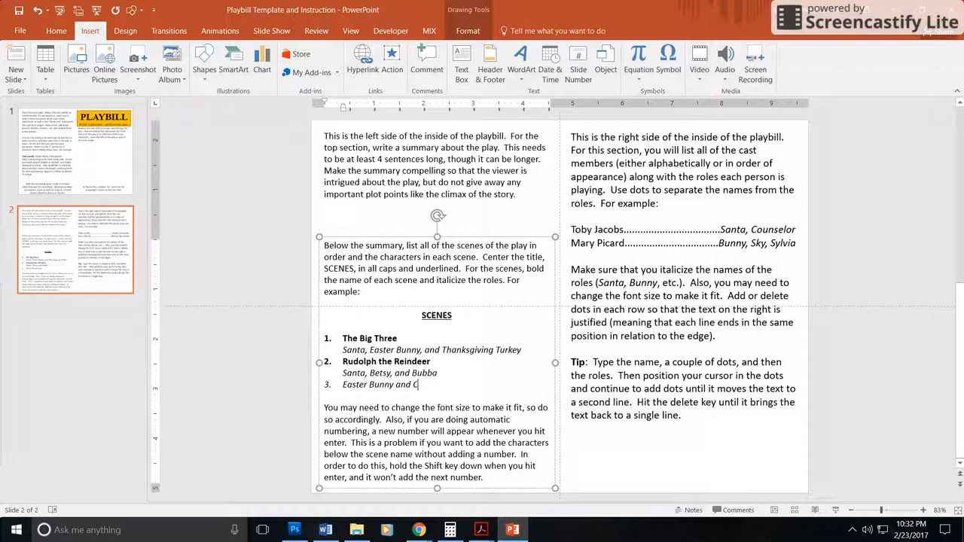
text(HAPFFF)
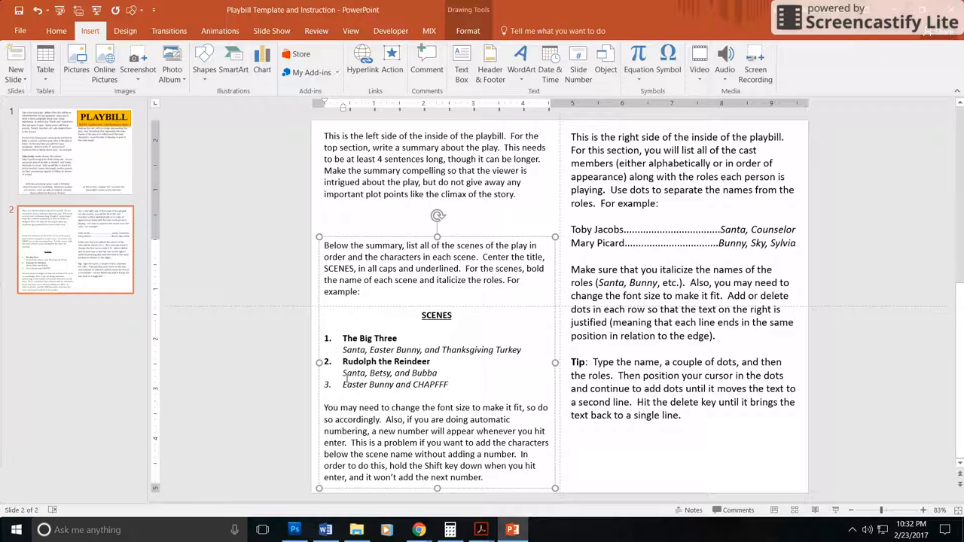
double_click(394, 385)
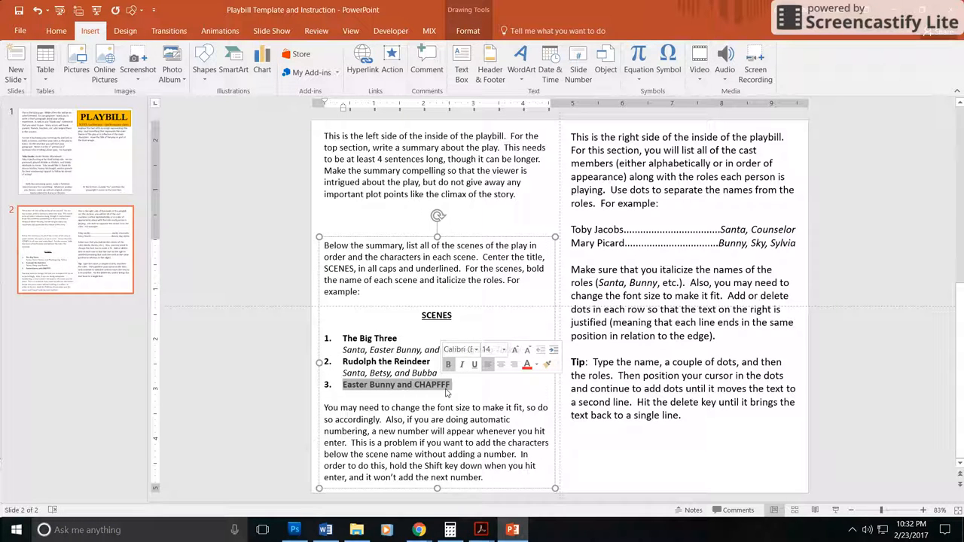
click(464, 384)
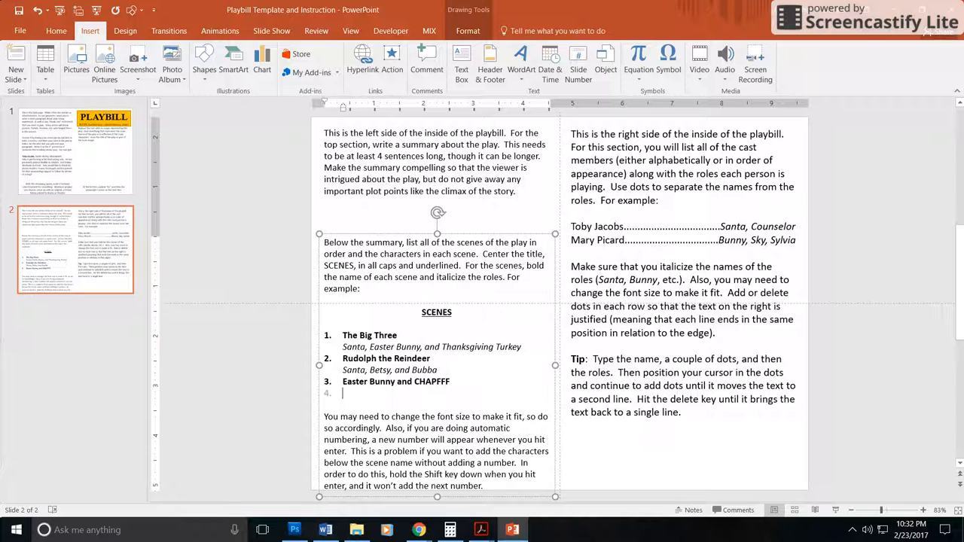
key(Backspace)
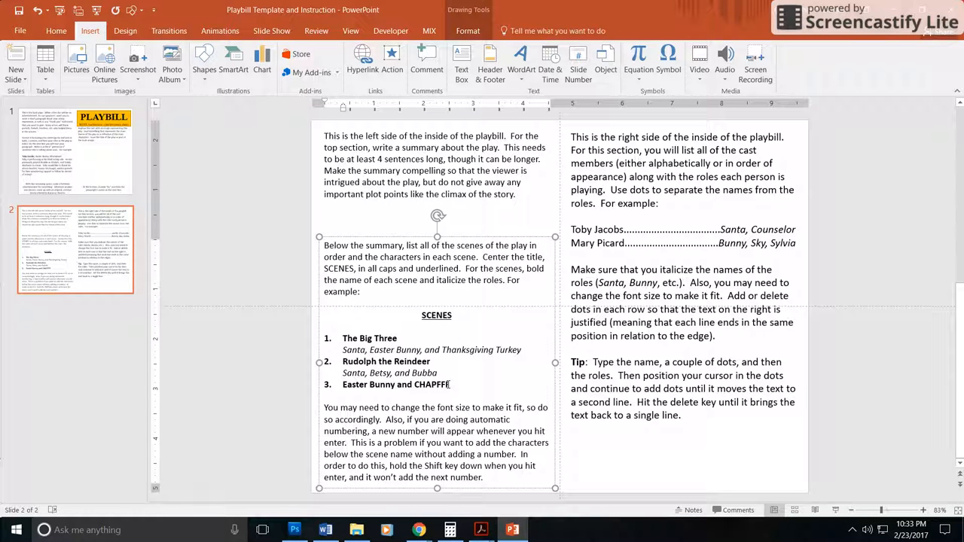
Add an unnumbered italic roles line 'Easter Bunny, Moonbeam, Skye' beneath the new scene
key(enter)
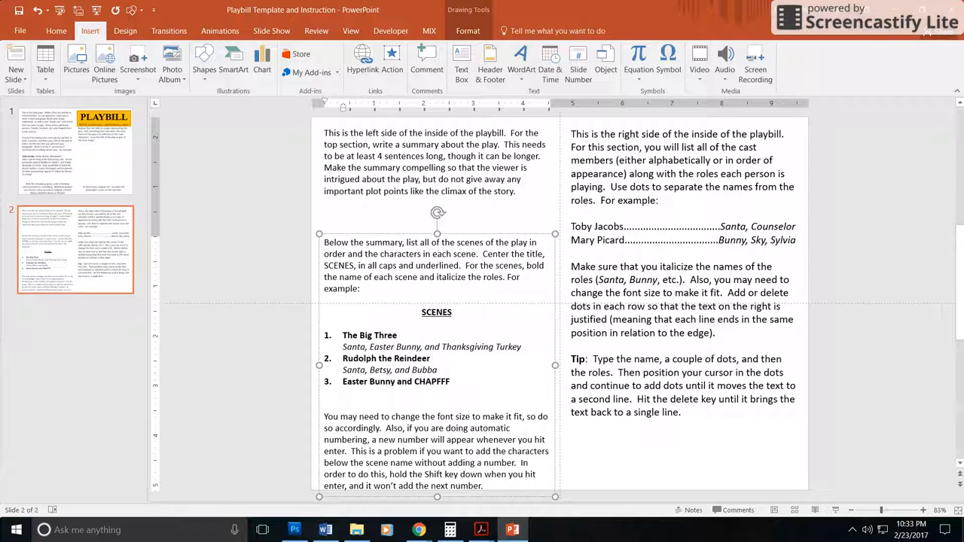
text(Easter Bunny, Moonbeam, Skye)
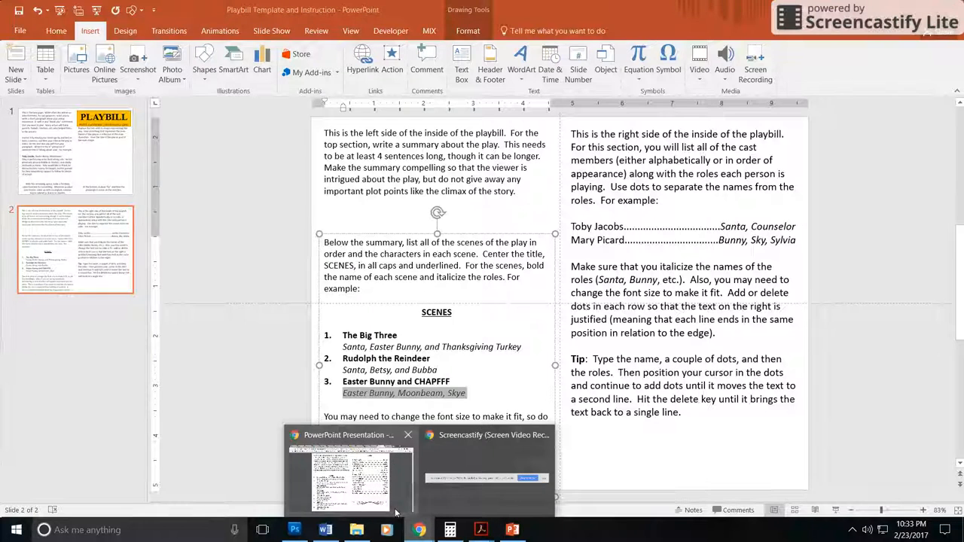
Switch back to the example PDF in Chrome scrolled to its SCENES and CAST lists
click(415, 530)
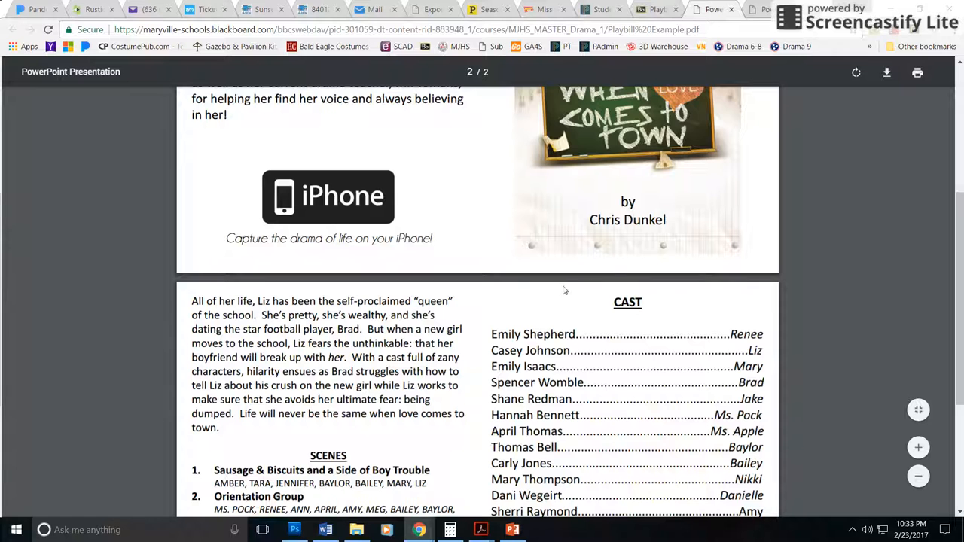
scroll(down, 3)
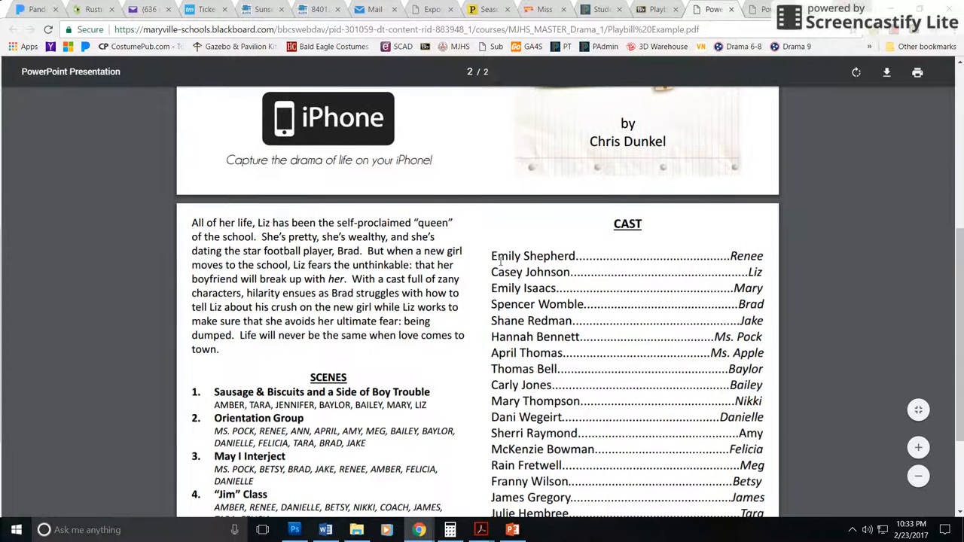
mouse_move(558, 257)
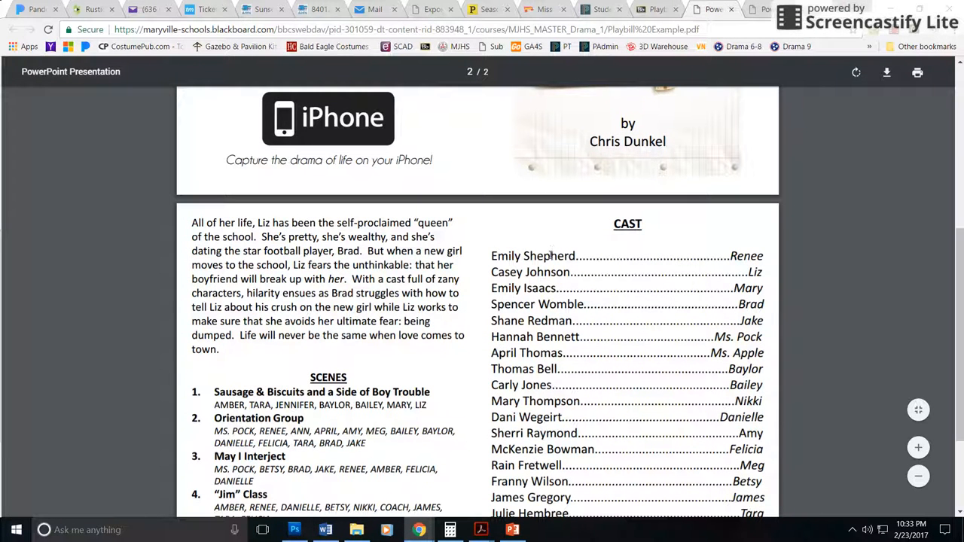
mouse_move(524, 353)
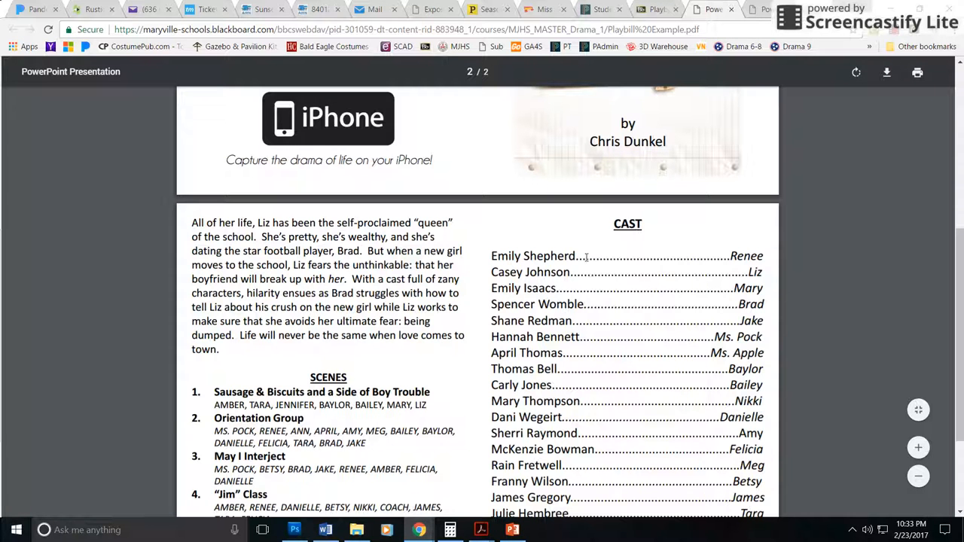
mouse_move(735, 264)
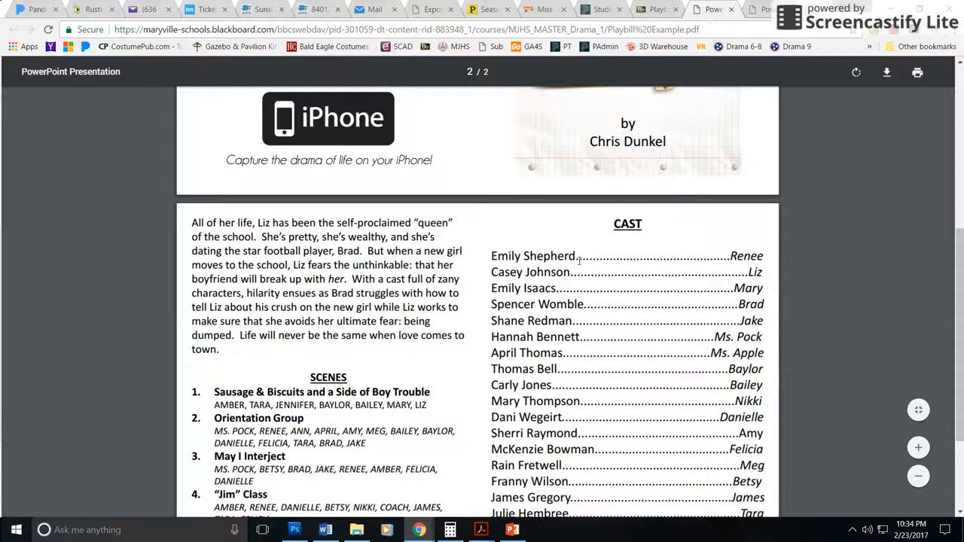
mouse_move(740, 258)
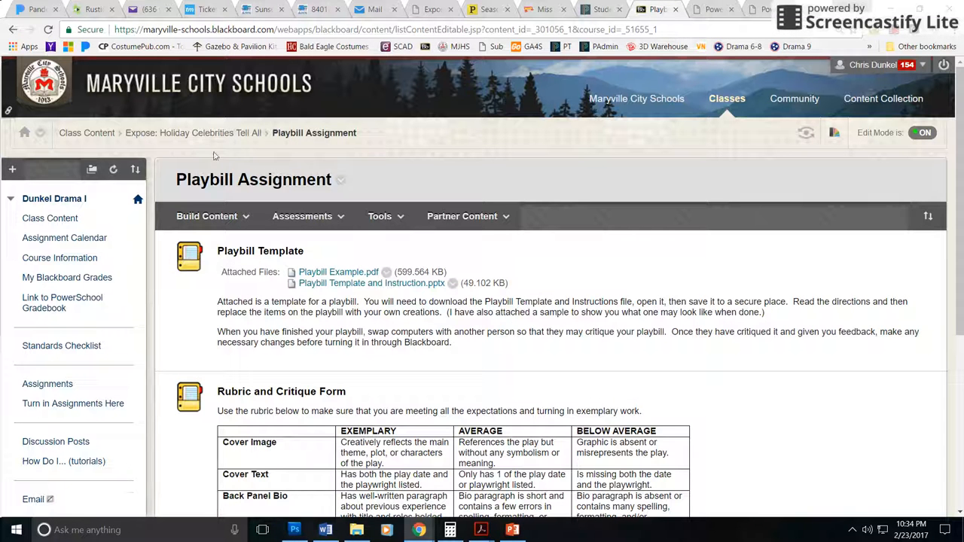
Return to the Expose folder, view the Playbill Assignment rubric, then bring PowerPoint's slide 2 back
click(210, 132)
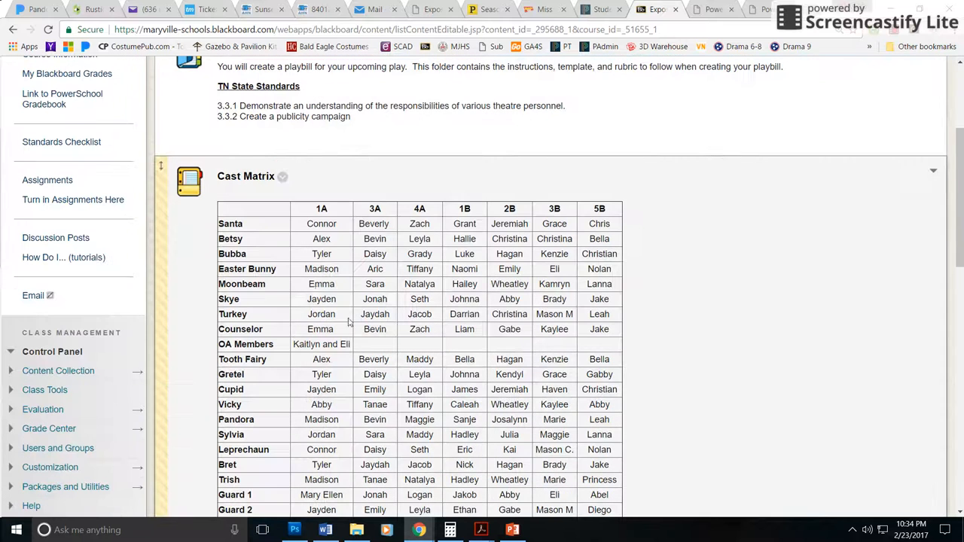
mouse_move(314, 375)
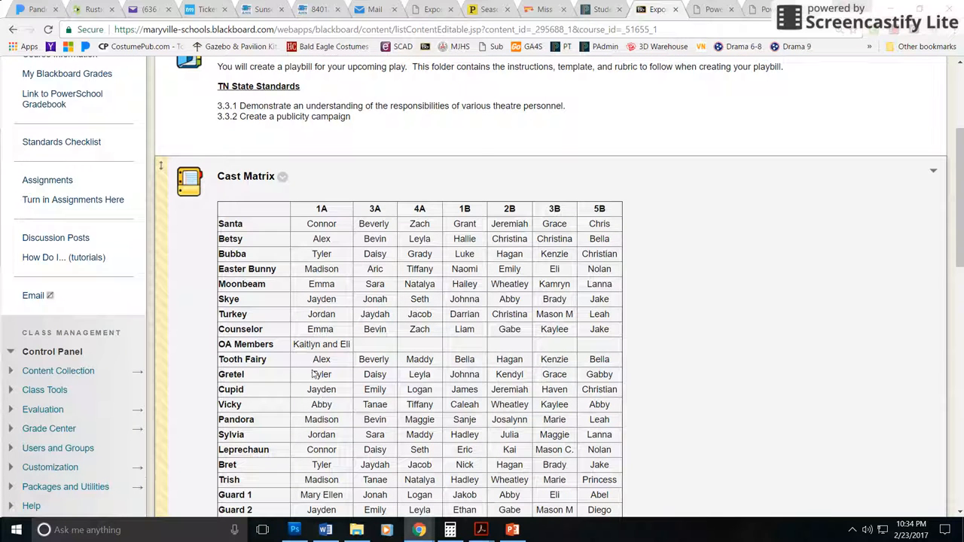
mouse_move(333, 239)
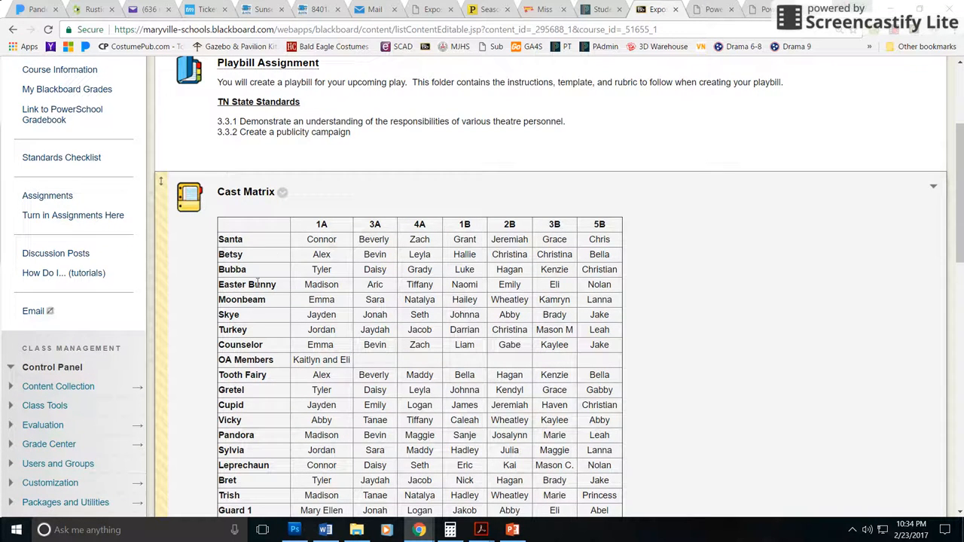
scroll(down, 3)
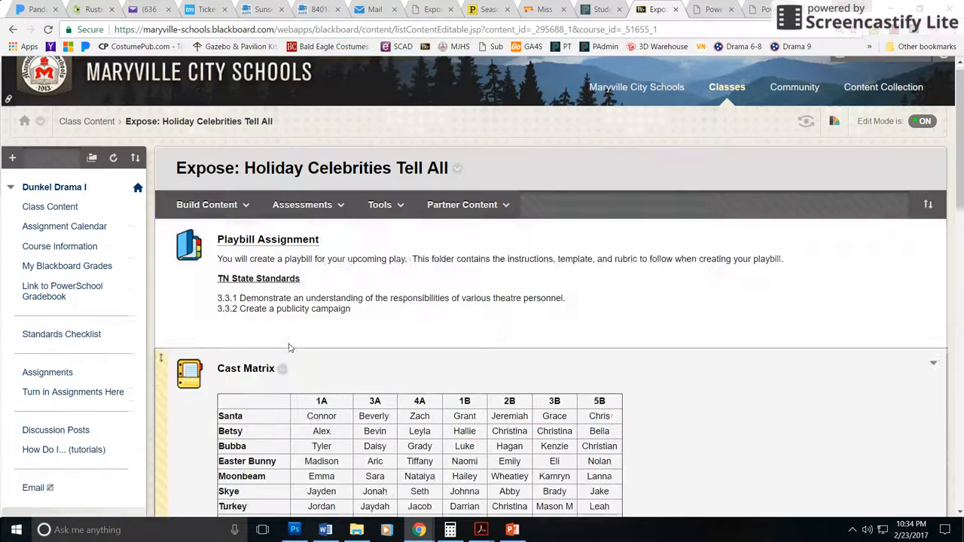
click(267, 240)
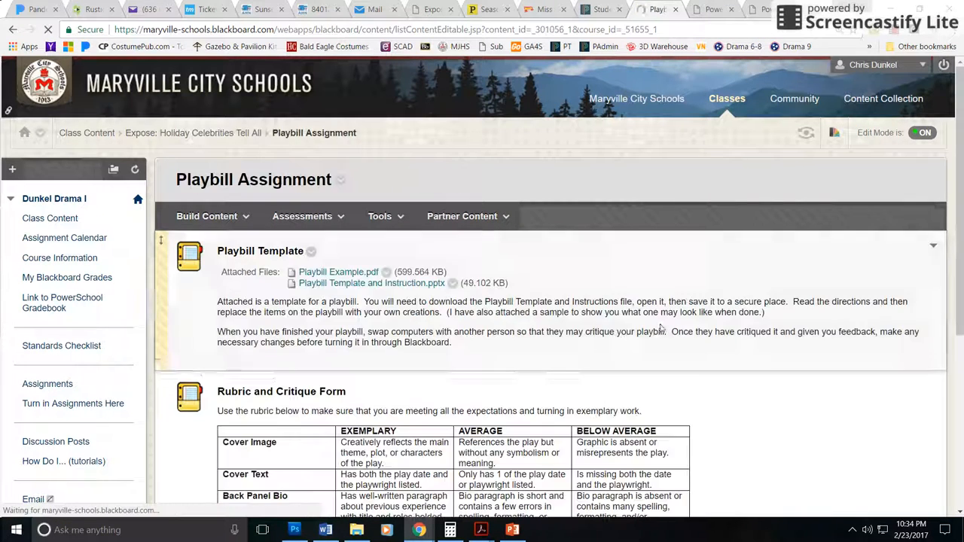
scroll(down, 3)
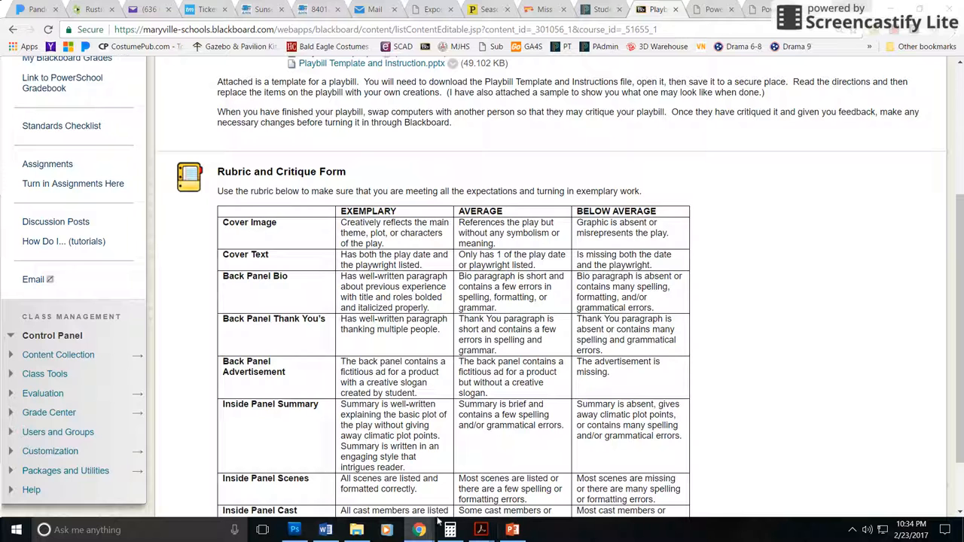
click(512, 529)
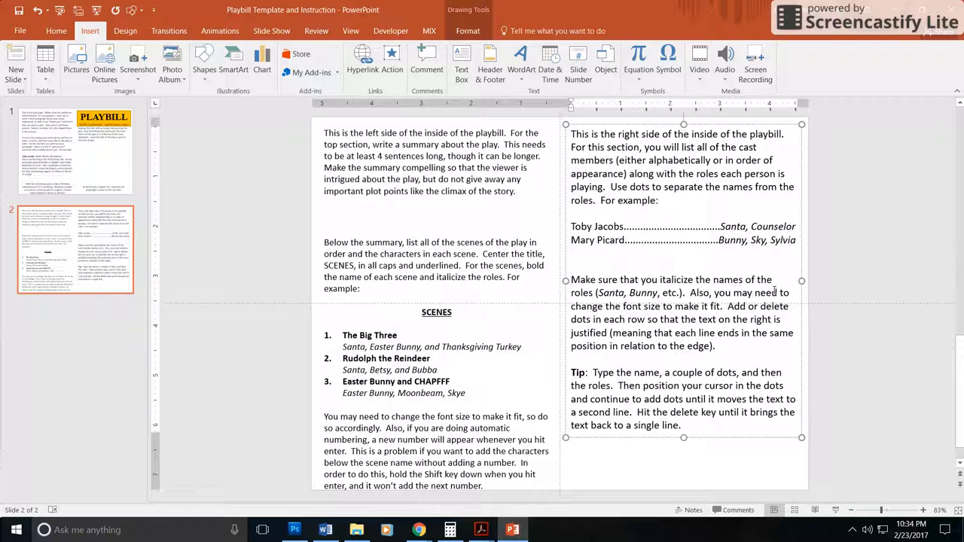
text(Chris Dunkel)
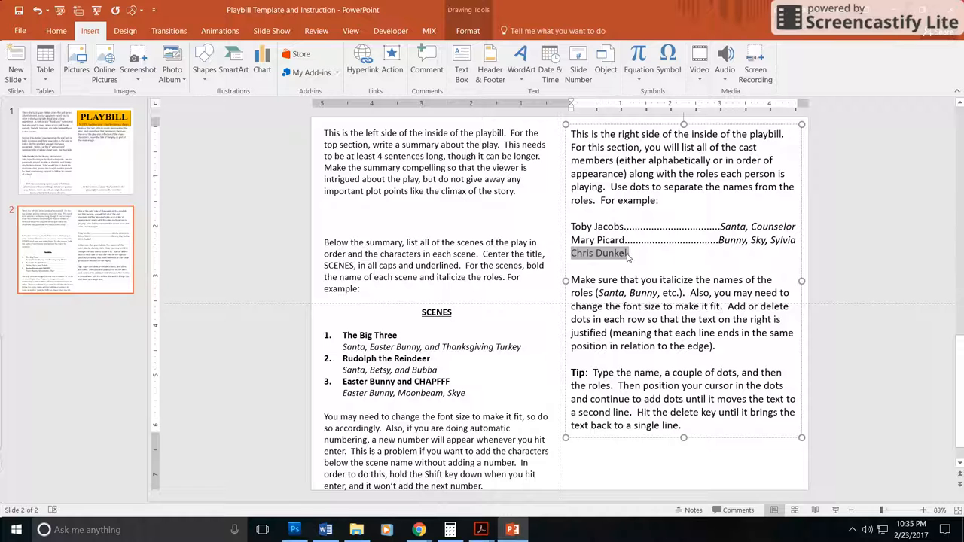
click(627, 253)
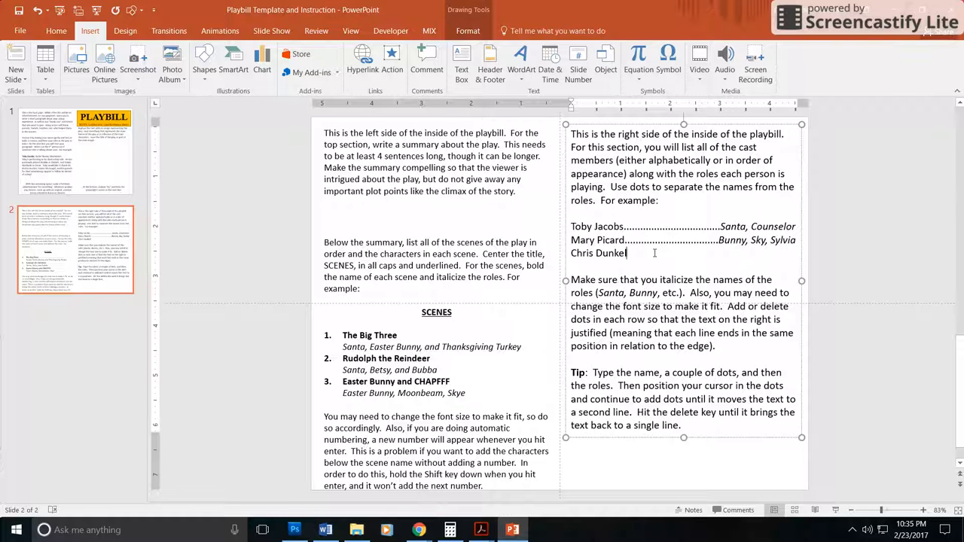
text(.....)
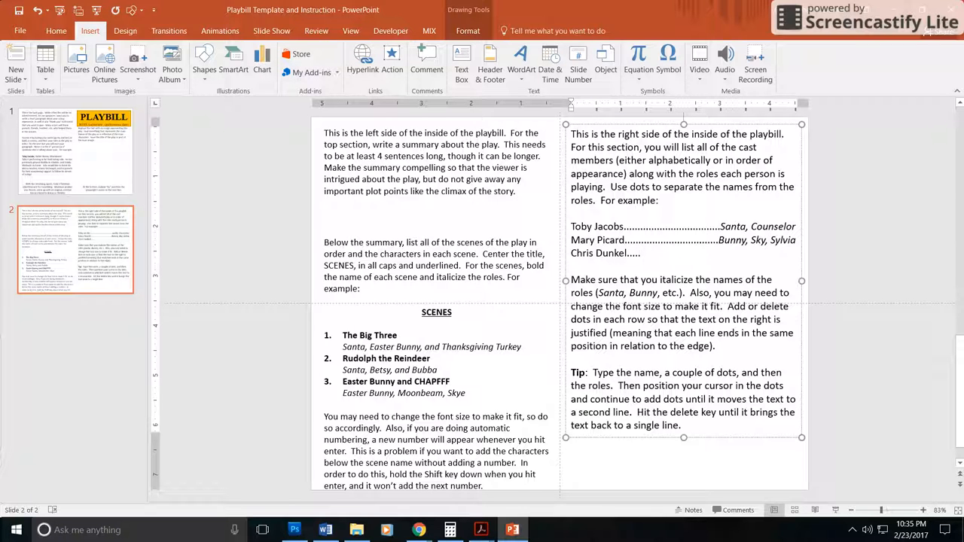
text(Moonbeam)
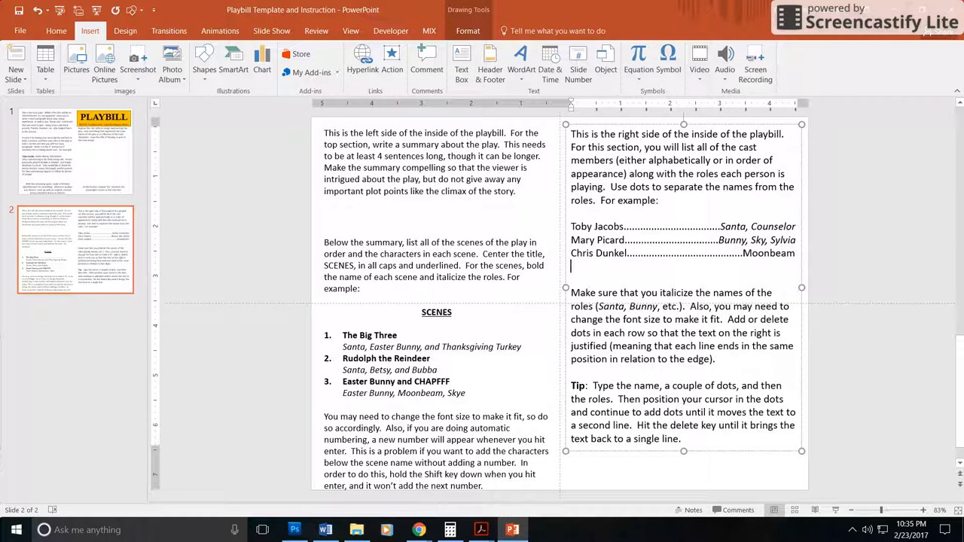
mouse_move(628, 262)
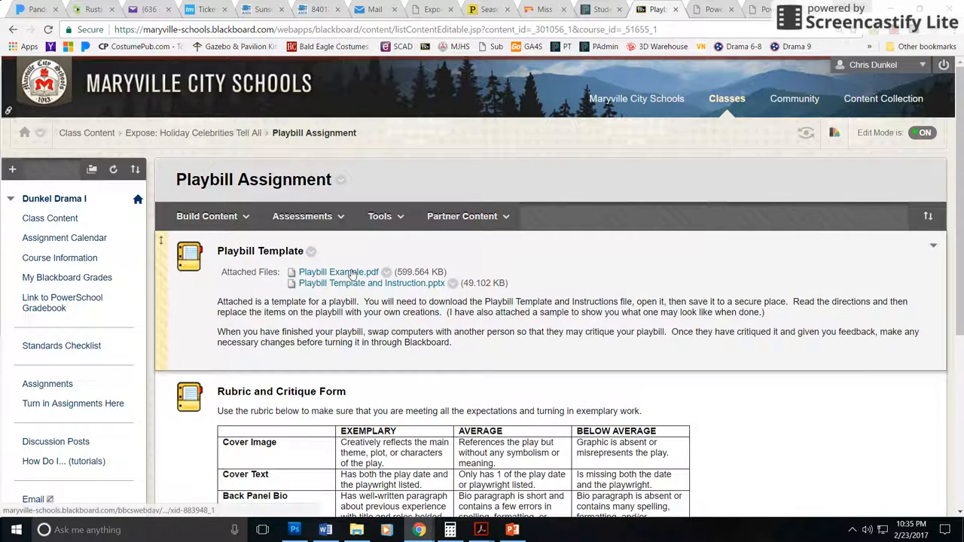
click(338, 272)
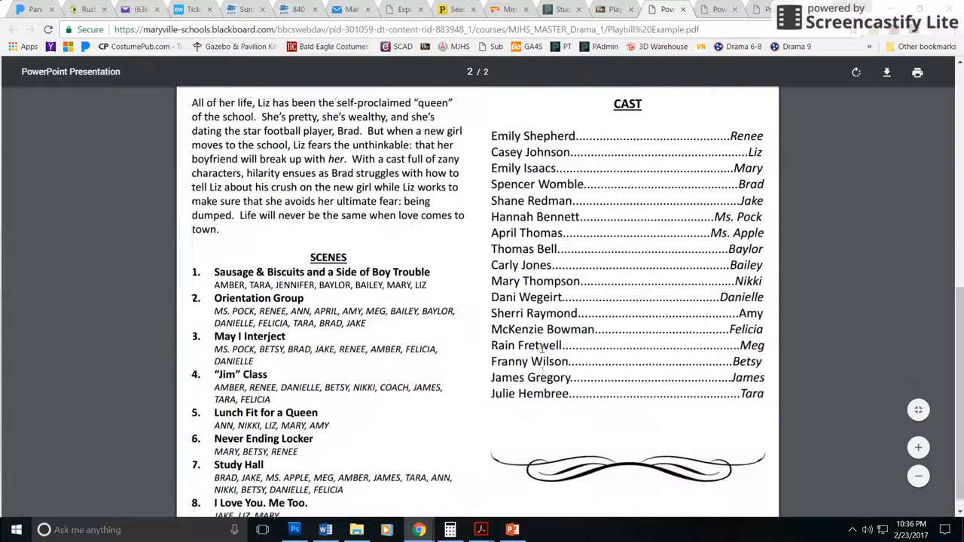
scroll(down, 3)
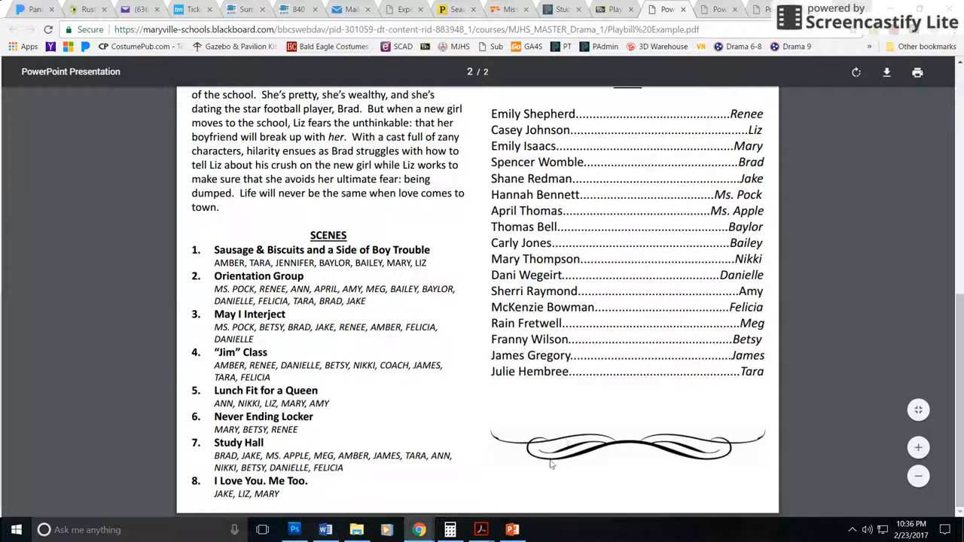
mouse_move(616, 430)
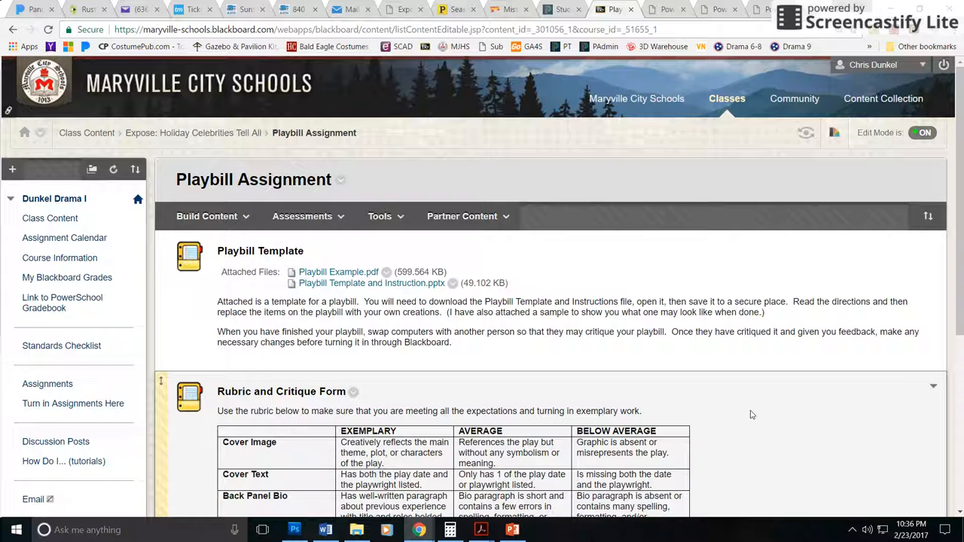
Scroll the Playbill Assignment page until the full Rubric and Critique Form table shows
scroll(down, 3)
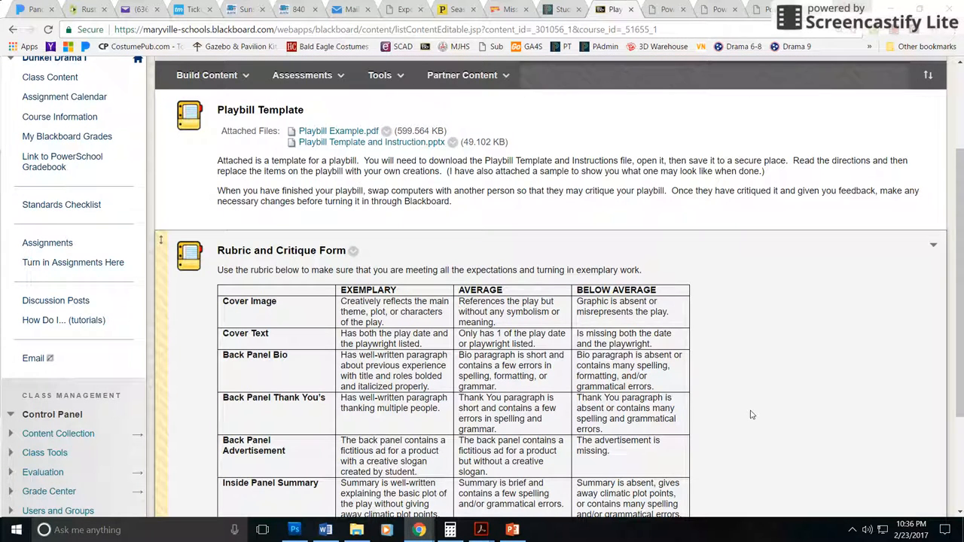
scroll(down, 3)
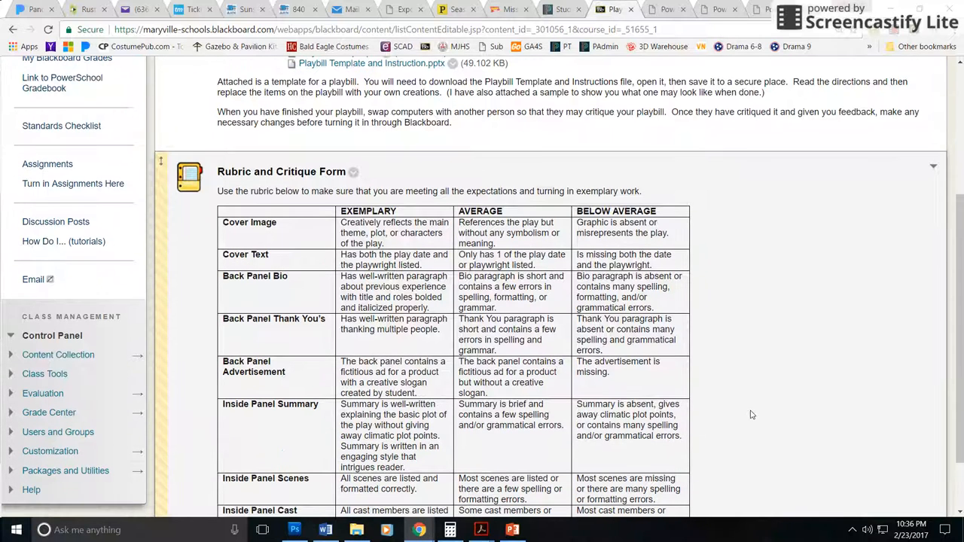
mouse_move(315, 249)
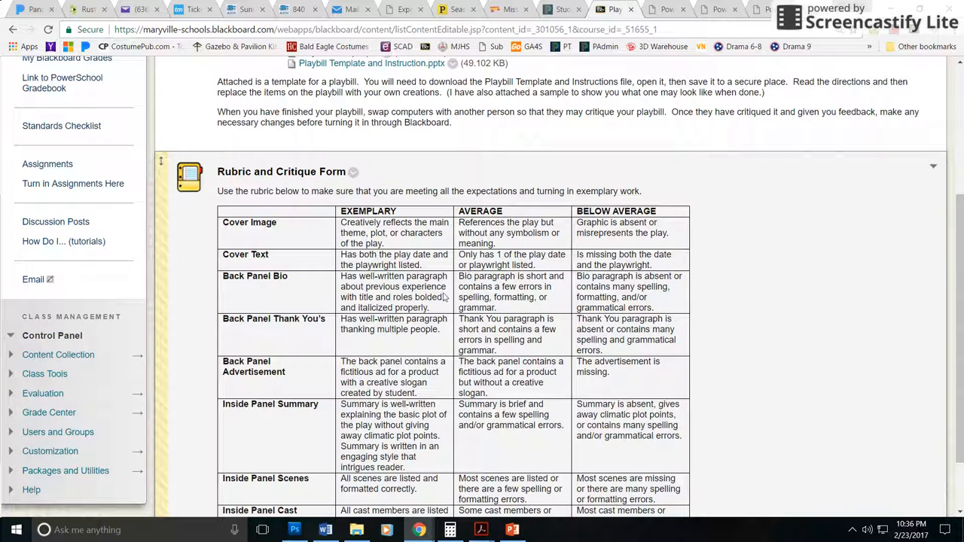
scroll(down, 3)
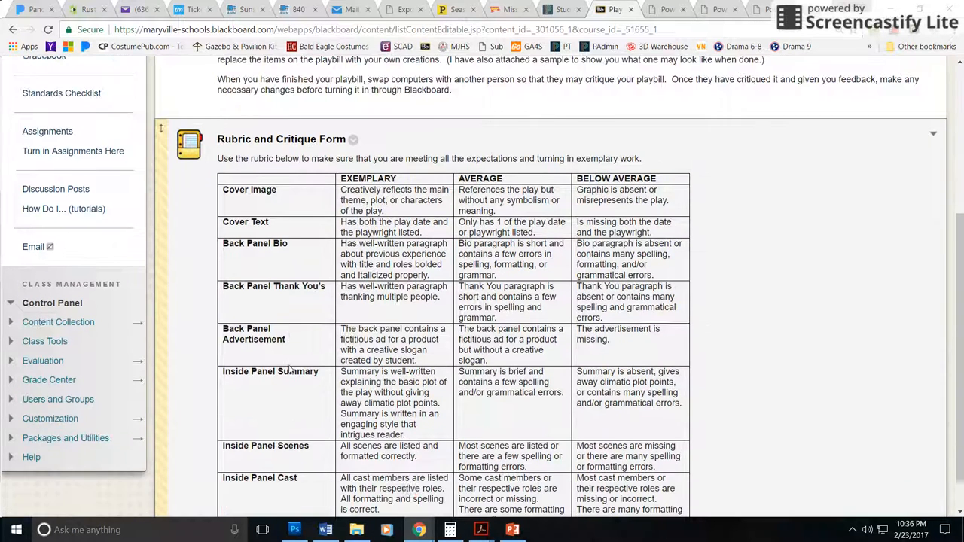
scroll(down, 3)
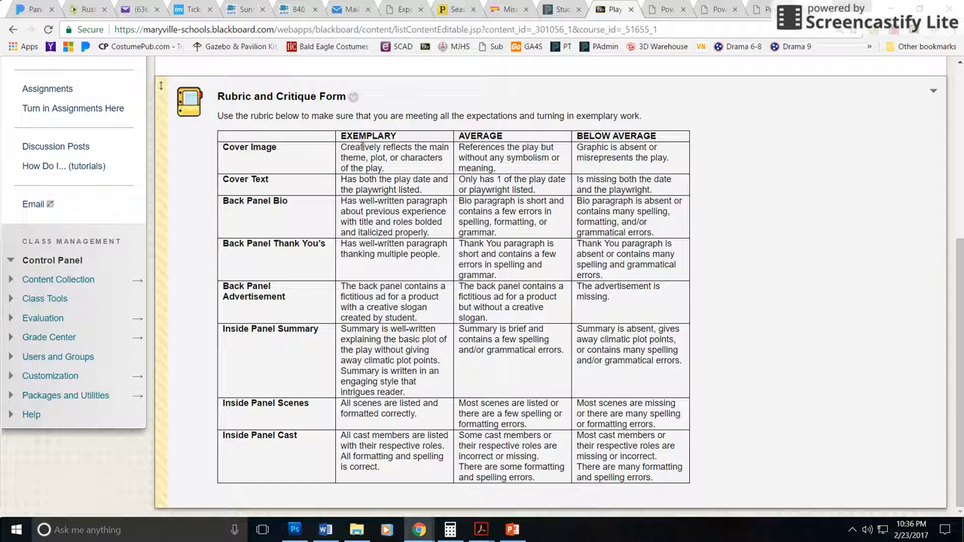
mouse_move(568, 243)
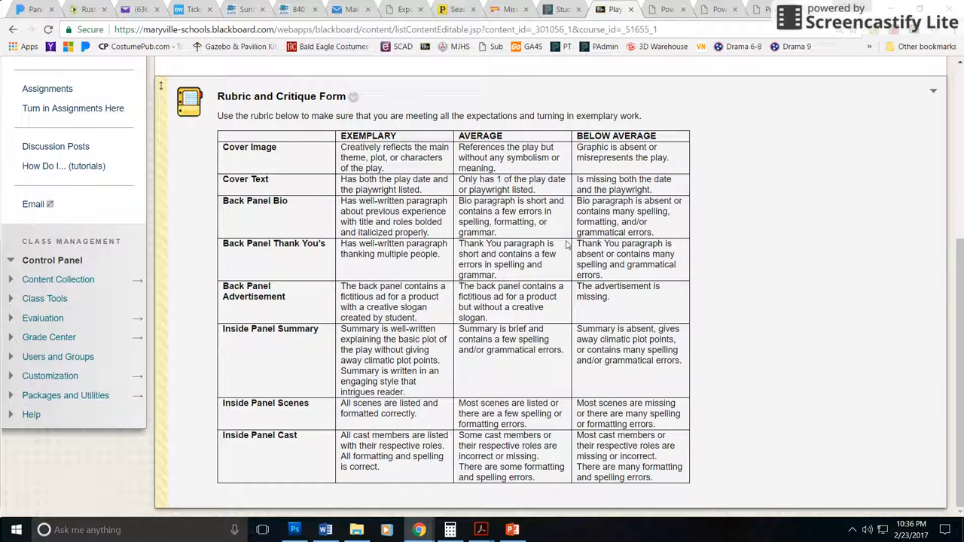
mouse_move(561, 249)
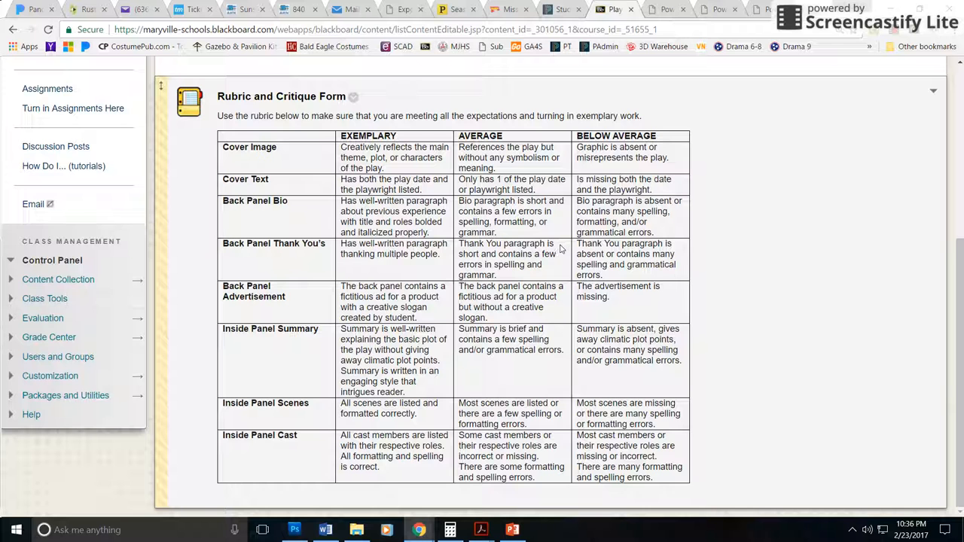